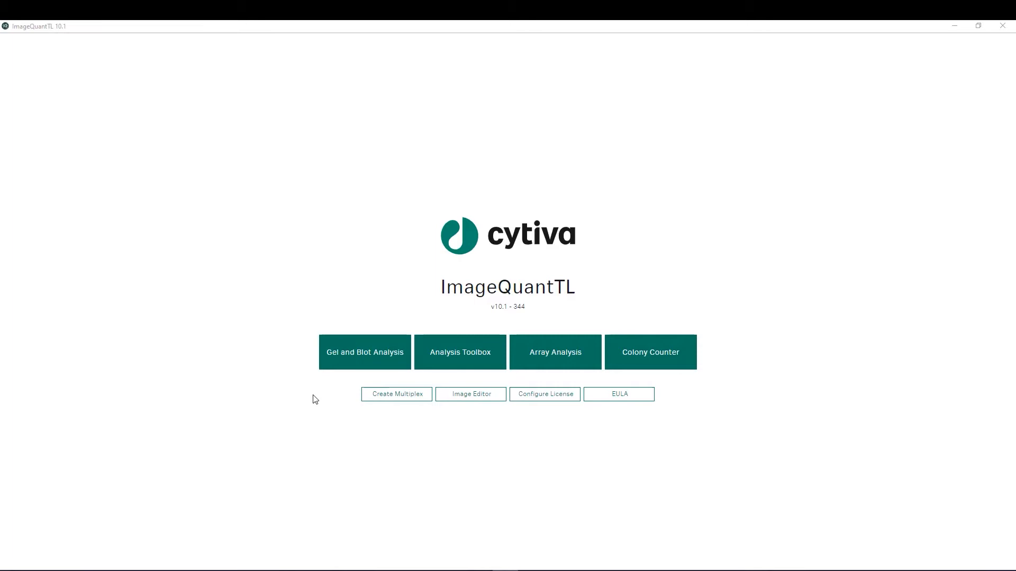
{"action": "mouse_move", "coordinate": [364, 378]}
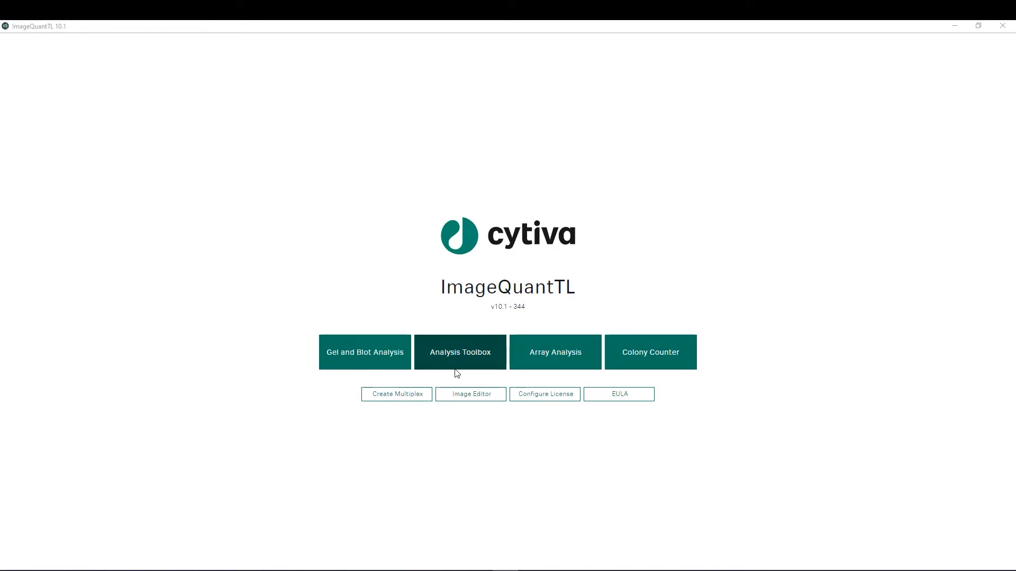
{"action": "mouse_move", "coordinate": [540, 378]}
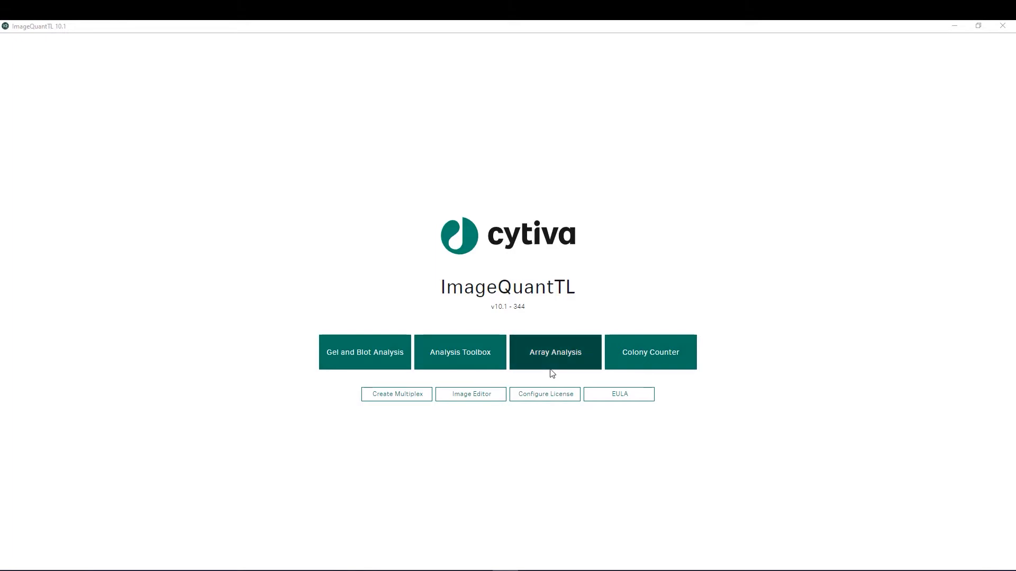
{"action": "mouse_move", "coordinate": [554, 372]}
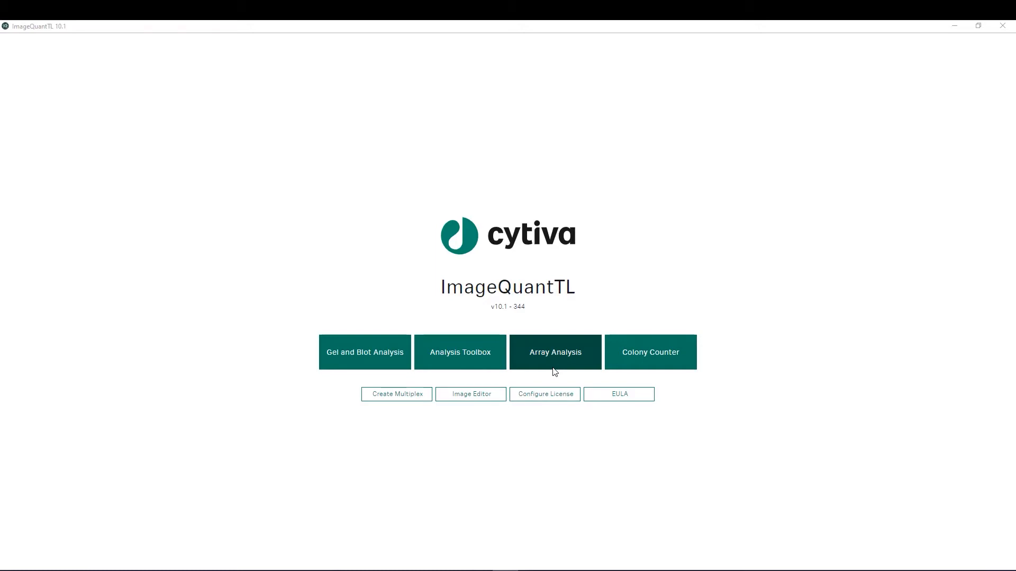
{"action": "mouse_move", "coordinate": [636, 374]}
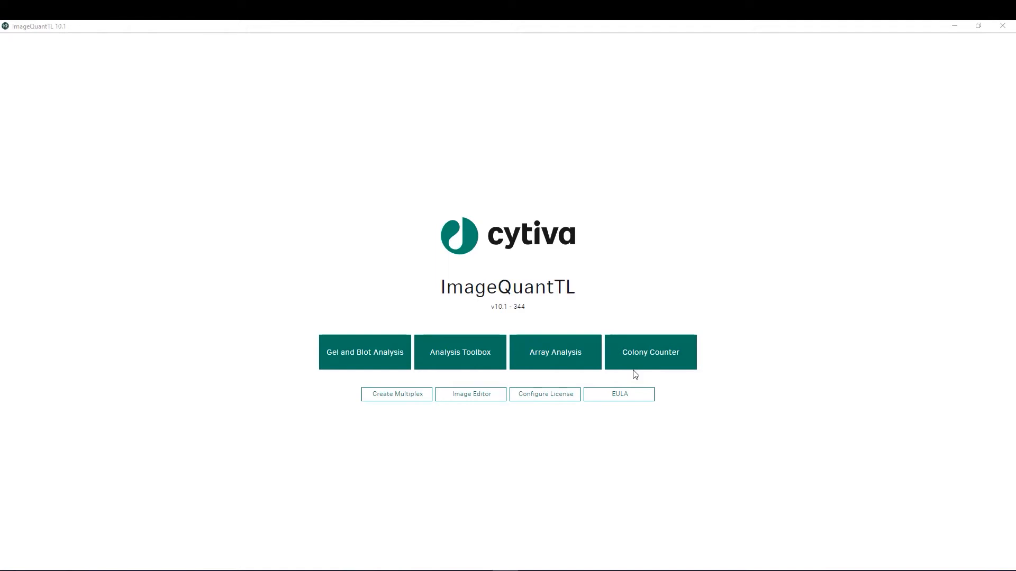
{"action": "mouse_move", "coordinate": [237, 395]}
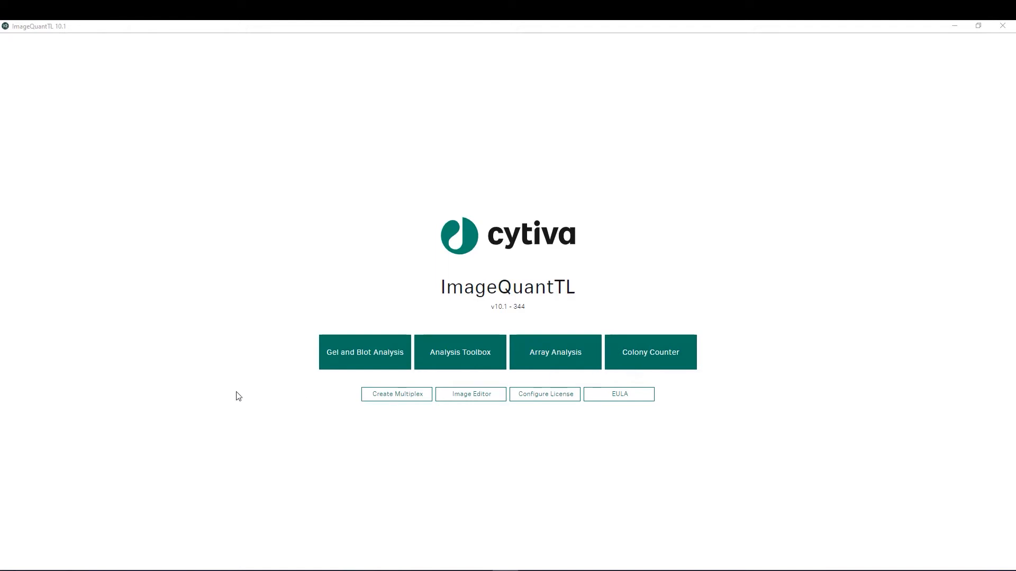
{"action": "mouse_move", "coordinate": [403, 411]}
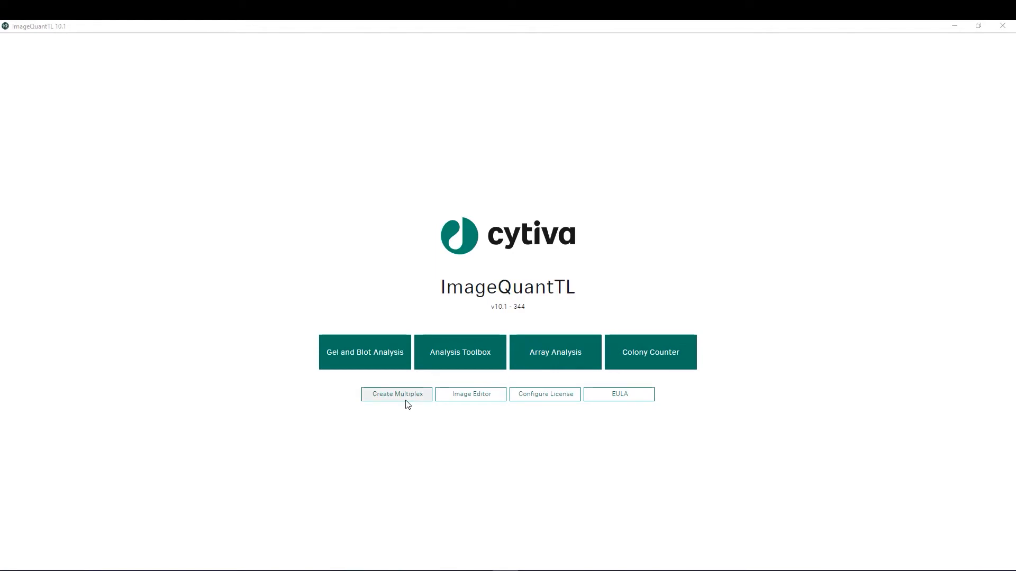
{"action": "mouse_move", "coordinate": [479, 402]}
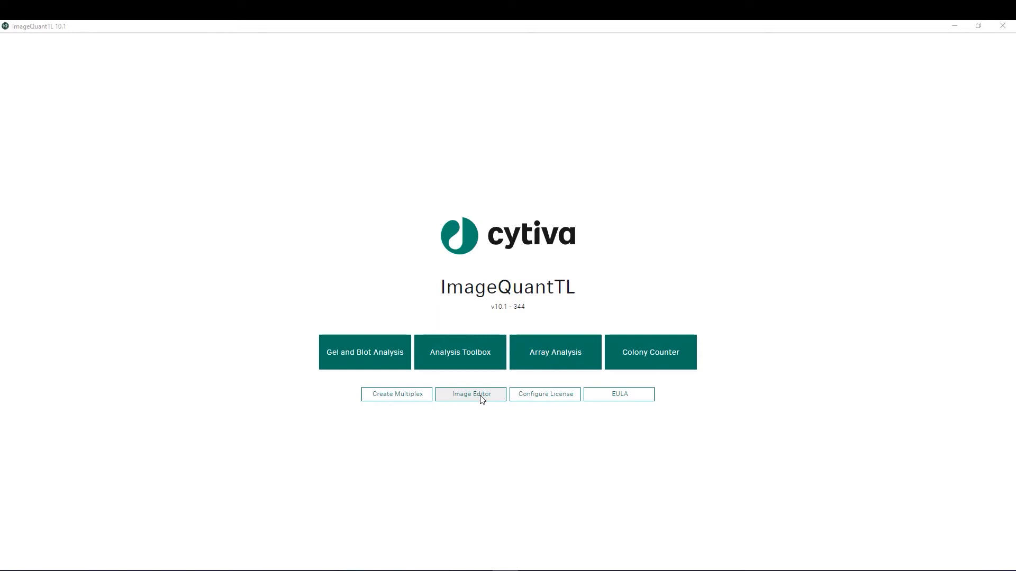
{"action": "mouse_move", "coordinate": [485, 408]}
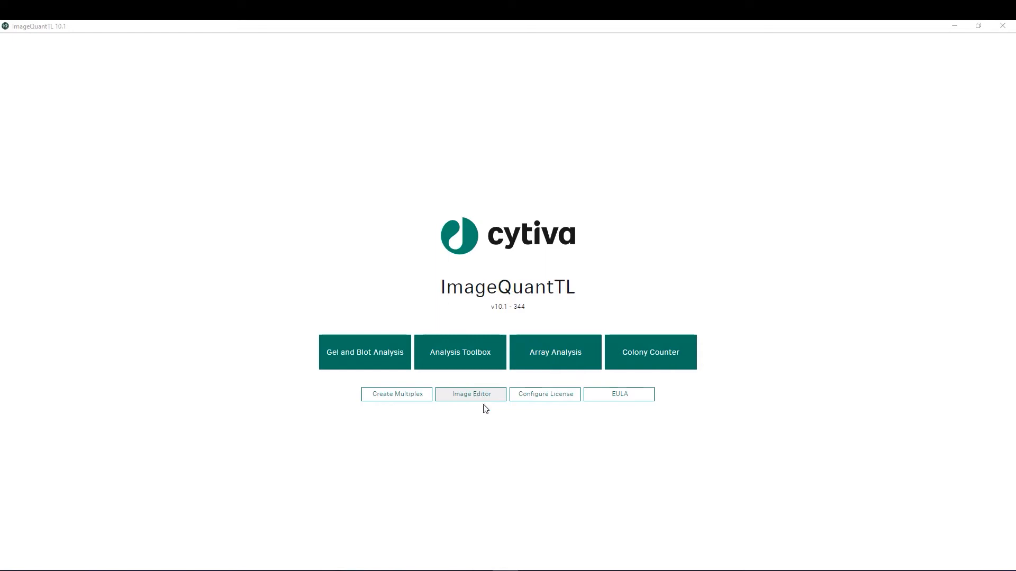
{"action": "mouse_move", "coordinate": [548, 424]}
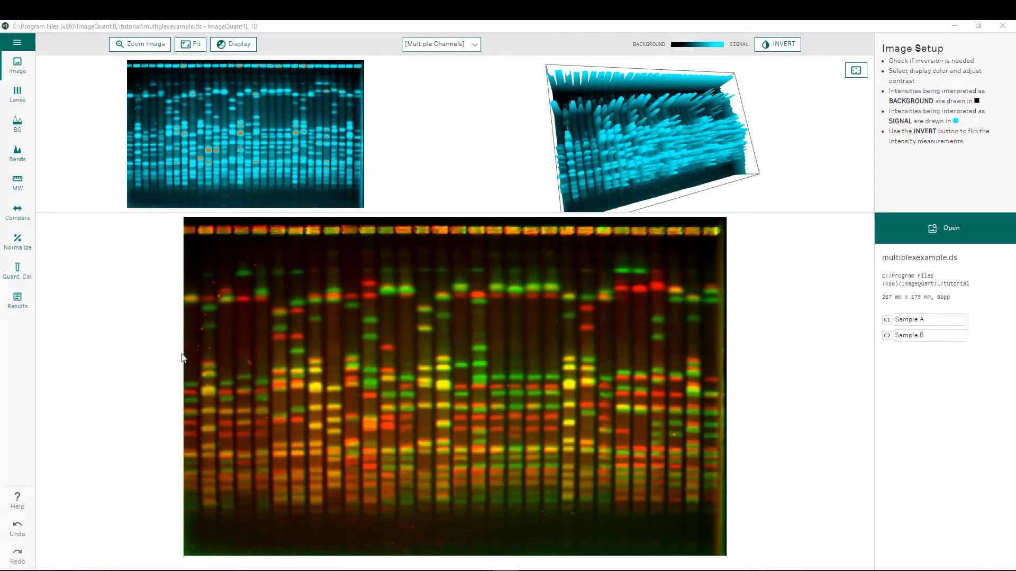
{"action": "mouse_move", "coordinate": [258, 77]}
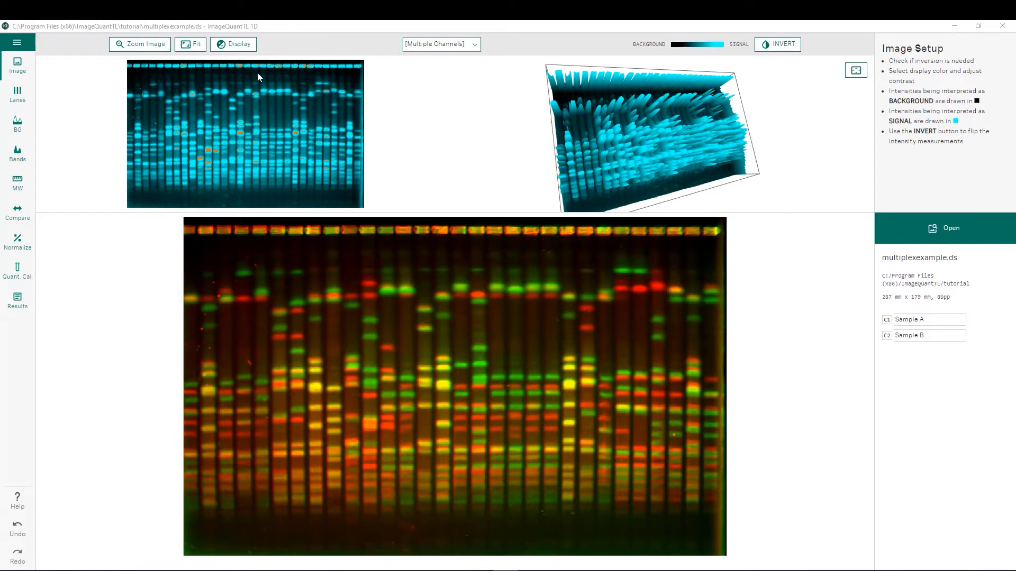
{"action": "mouse_move", "coordinate": [674, 129]}
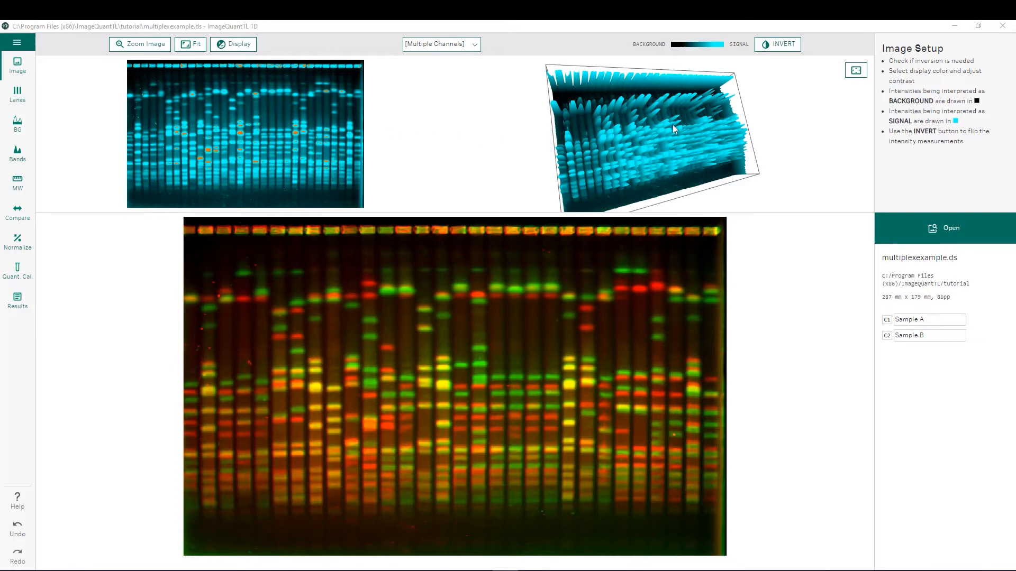
Tilt the 3D intensity plot of the multiplex gel to a new angle
{"action": "left_click_drag", "start_coordinate": [674, 127], "coordinate": [660, 134]}
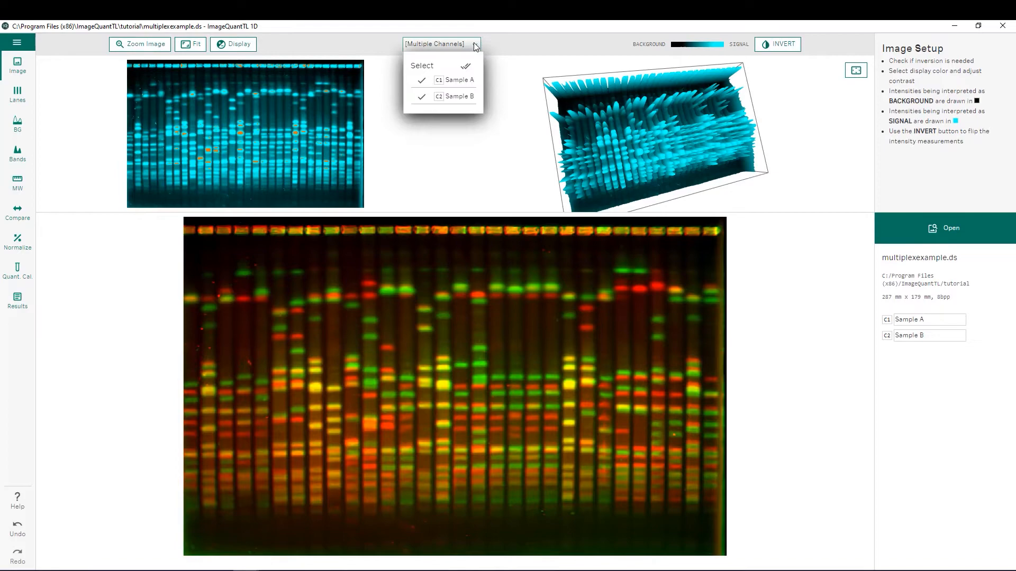
{"action": "left_click", "coordinate": [422, 80]}
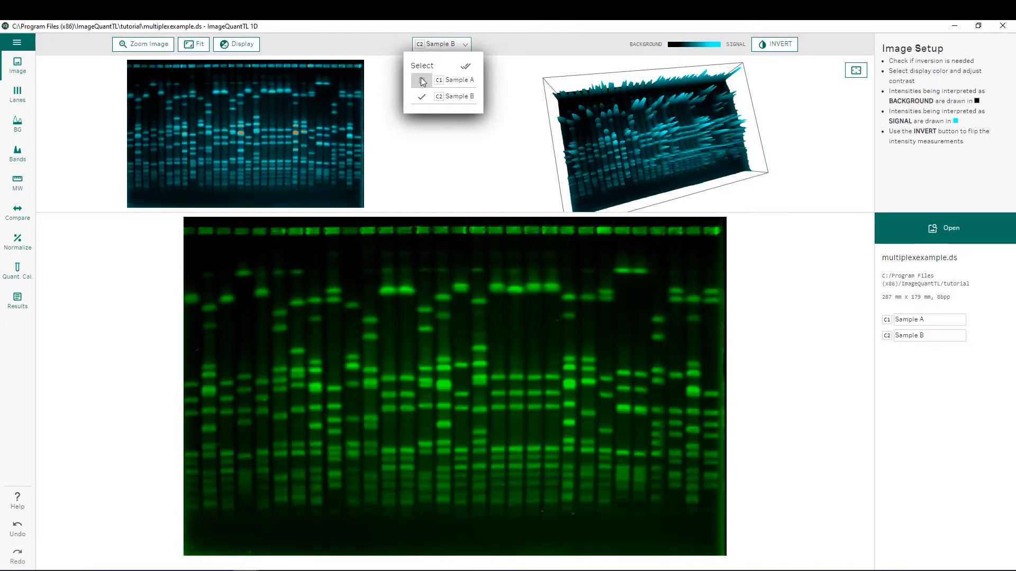
{"action": "left_click", "coordinate": [422, 79]}
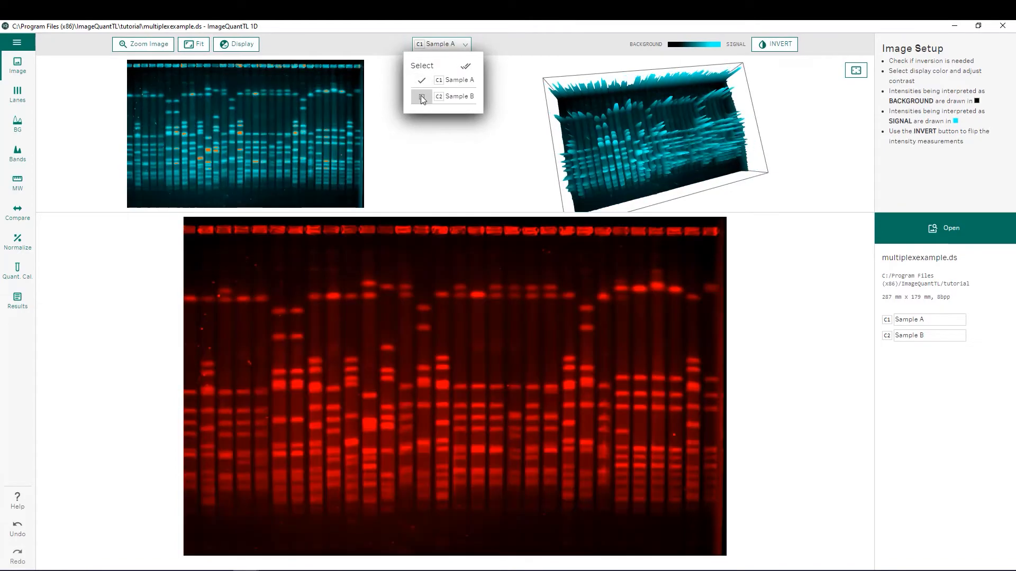
{"action": "left_click", "coordinate": [422, 97]}
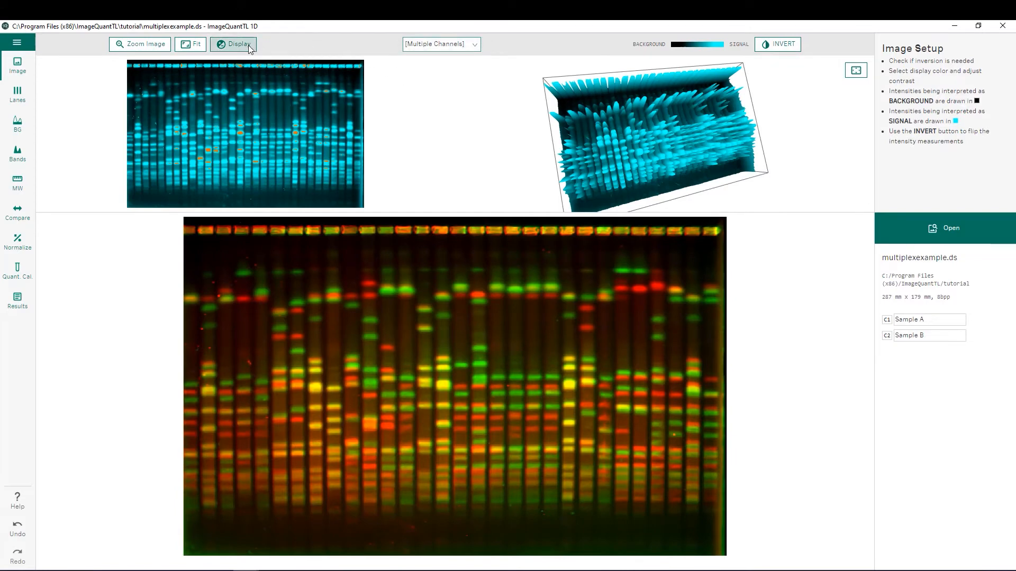
Show the Display panel with Sample A and Sample B colour and contrast histograms
{"action": "left_click", "coordinate": [234, 43]}
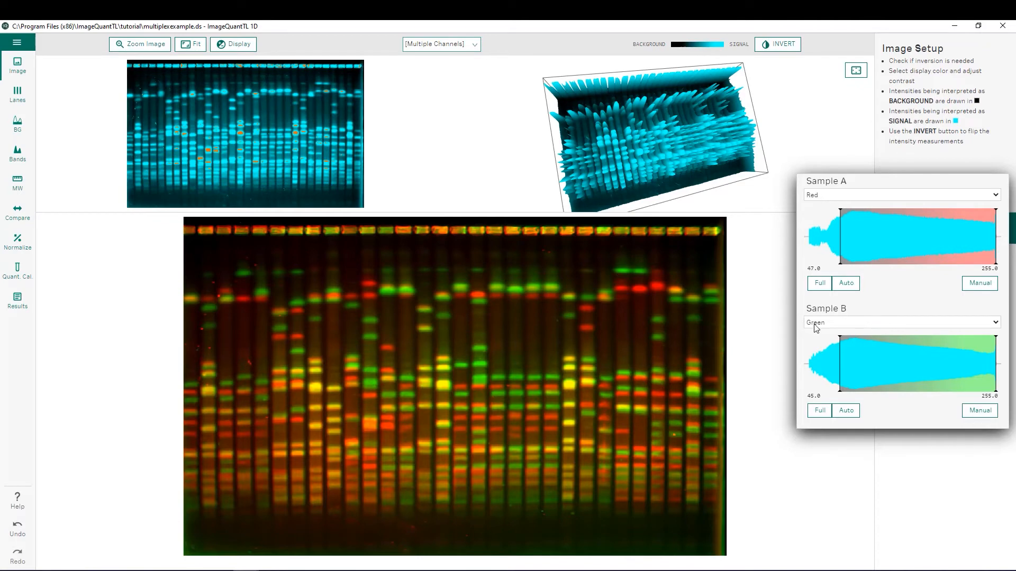
{"action": "mouse_move", "coordinate": [836, 240]}
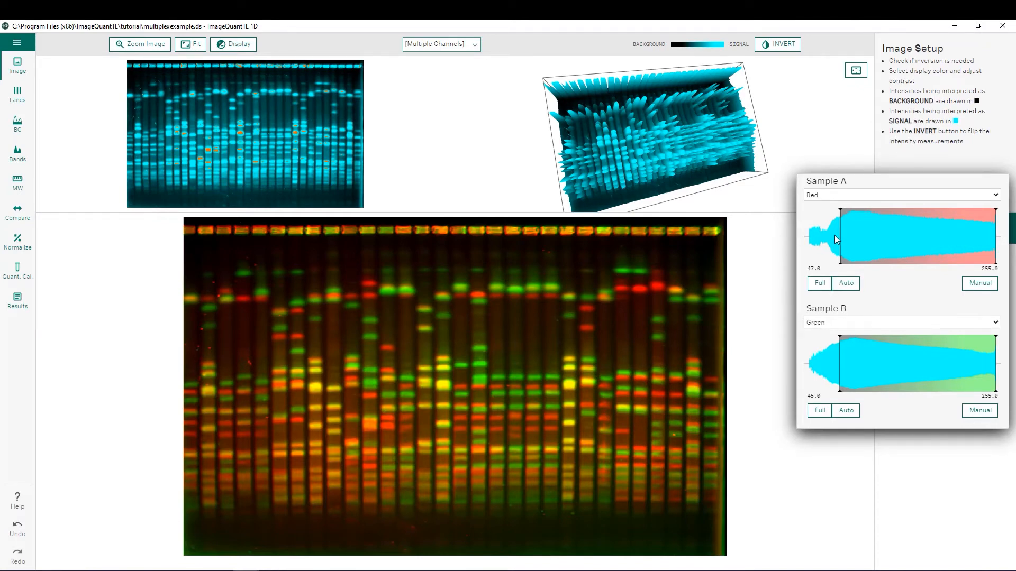
{"action": "mouse_move", "coordinate": [481, 122]}
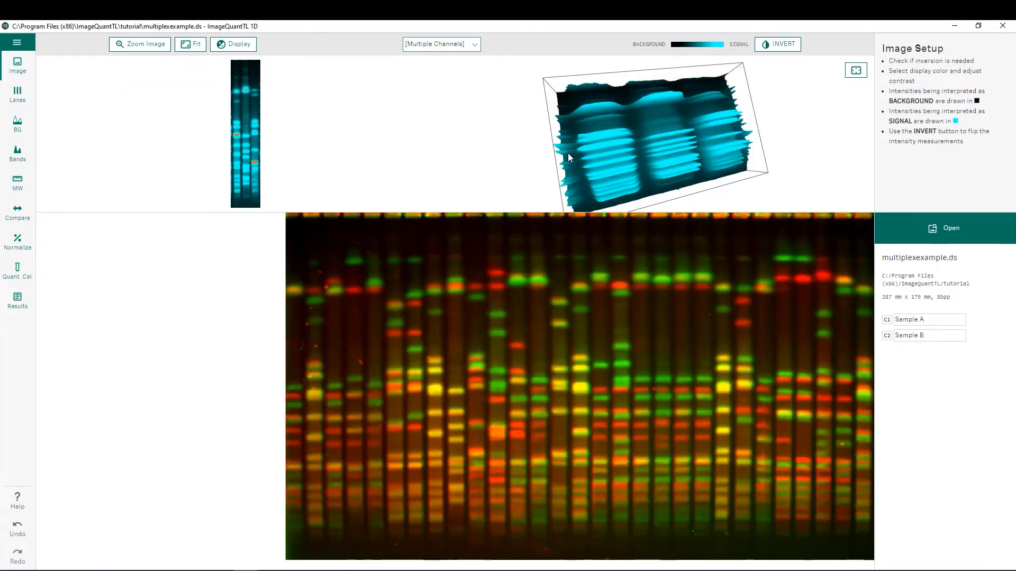
{"action": "left_click", "coordinate": [190, 44]}
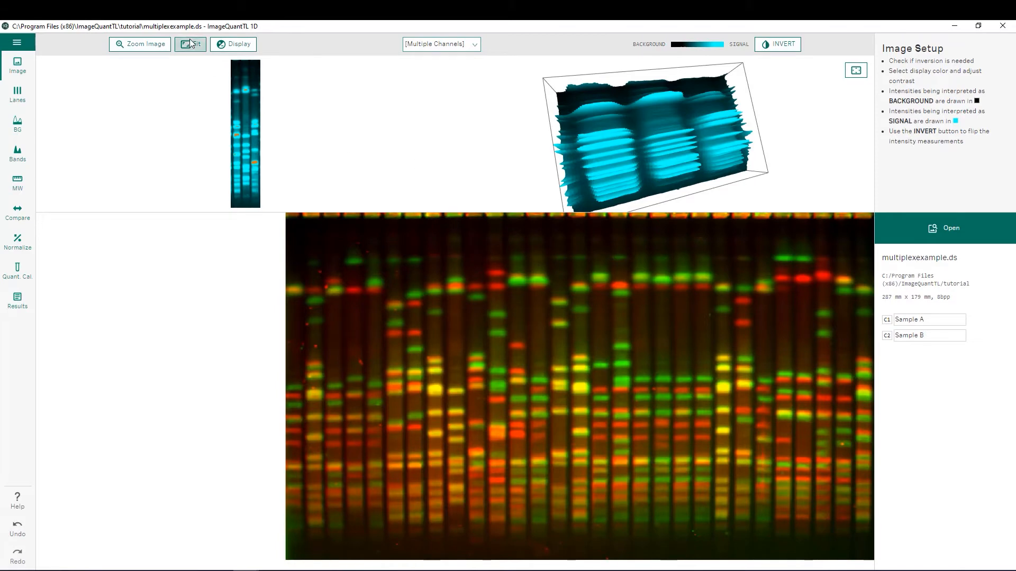
{"action": "left_click", "coordinate": [189, 43]}
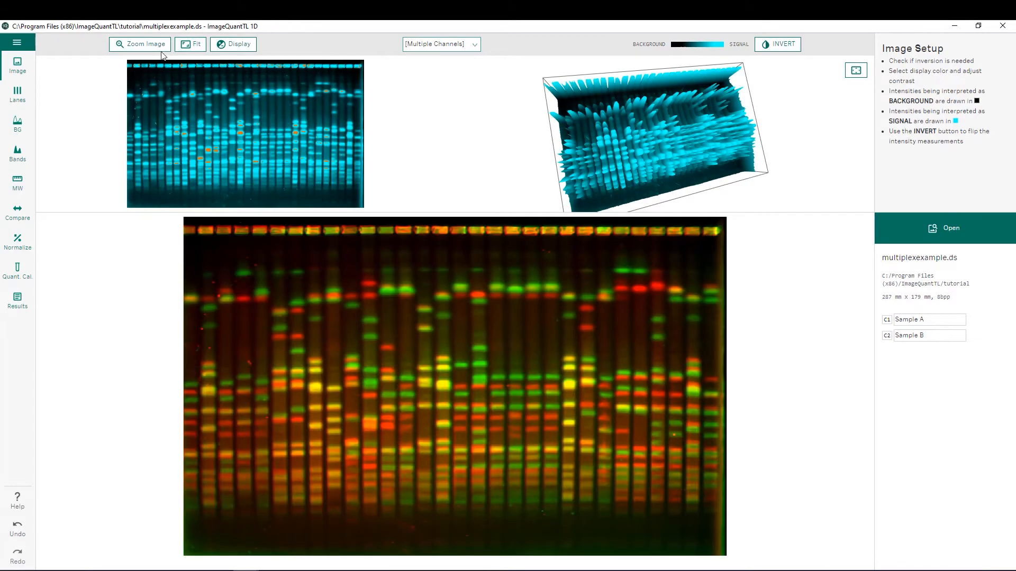
{"action": "mouse_move", "coordinate": [48, 87]}
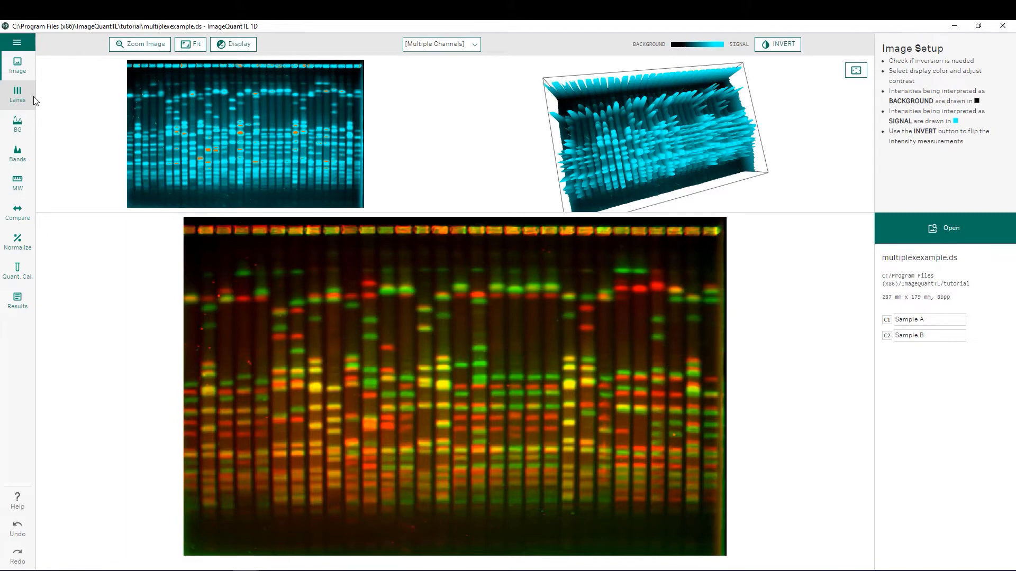
{"action": "mouse_move", "coordinate": [30, 128]}
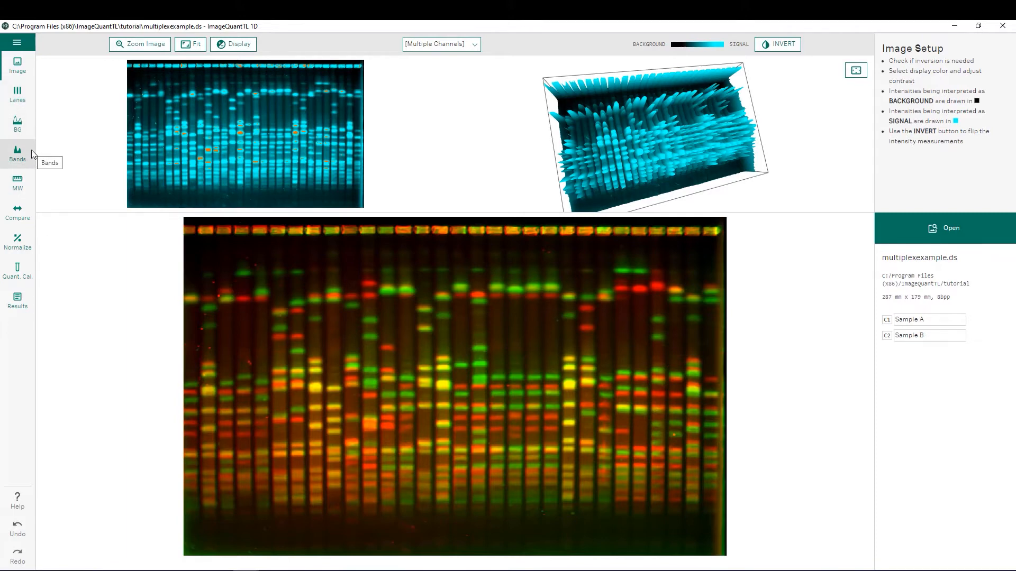
{"action": "mouse_move", "coordinate": [33, 188]}
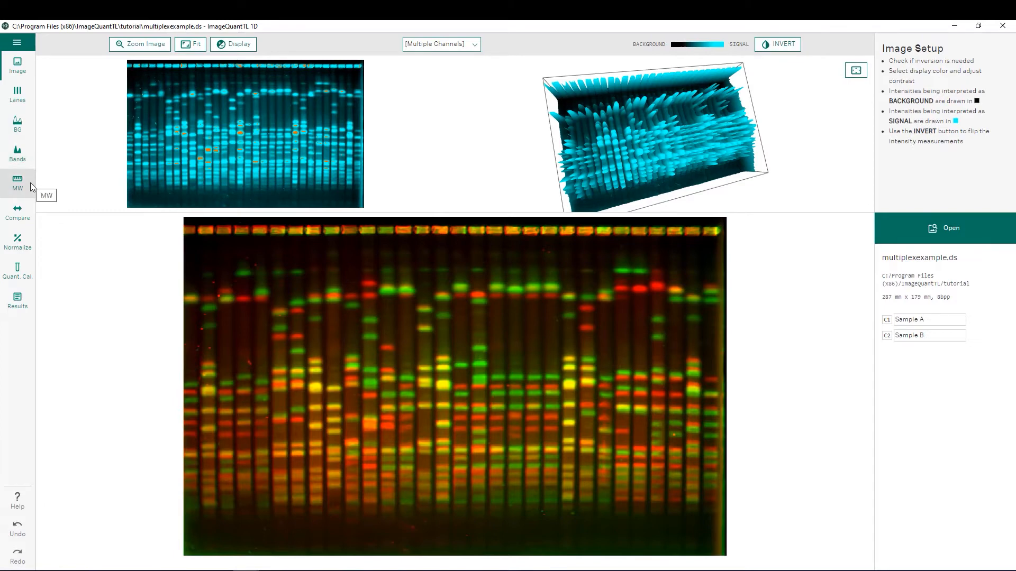
{"action": "mouse_move", "coordinate": [30, 210]}
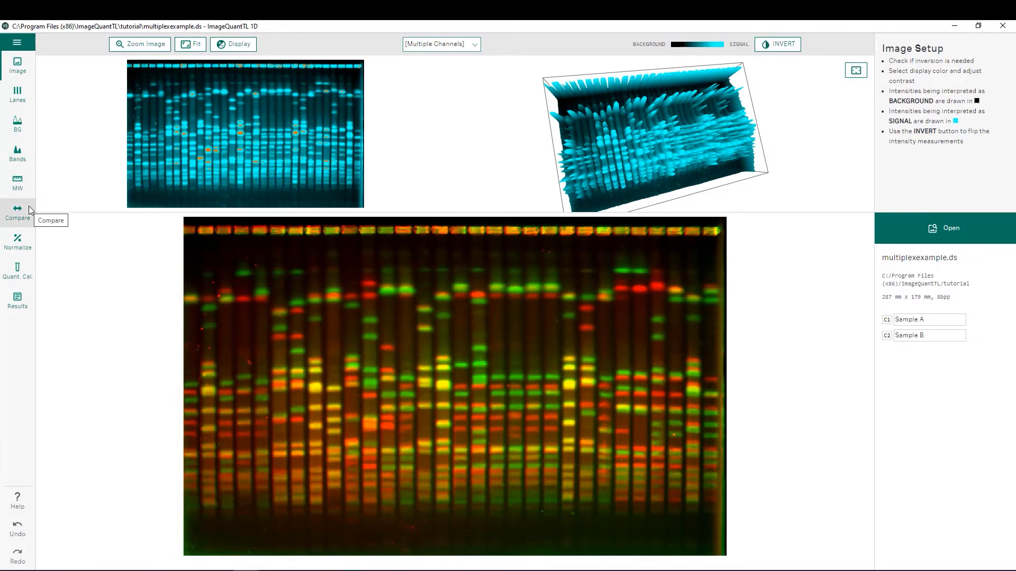
{"action": "mouse_move", "coordinate": [29, 251]}
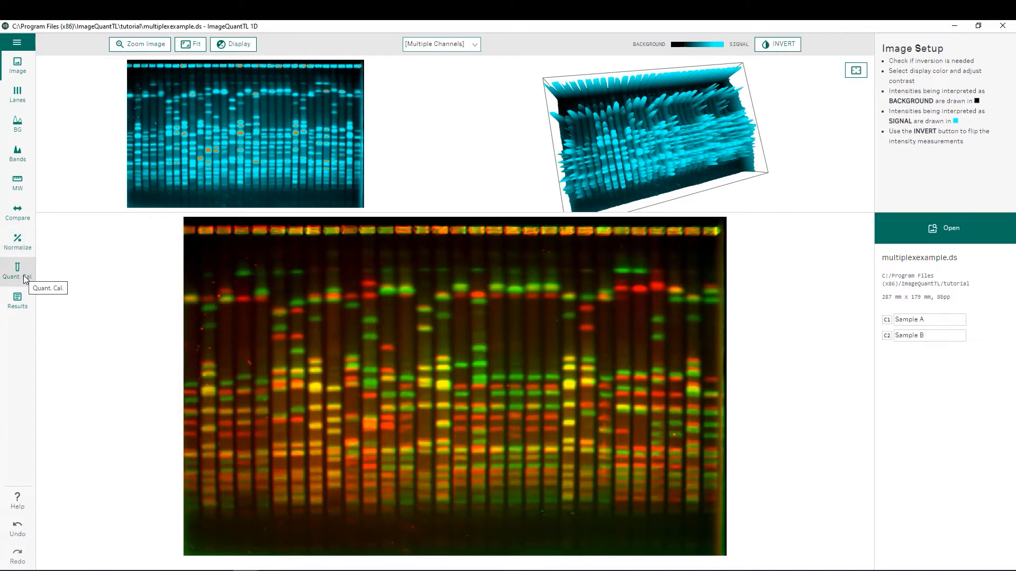
{"action": "mouse_move", "coordinate": [25, 301]}
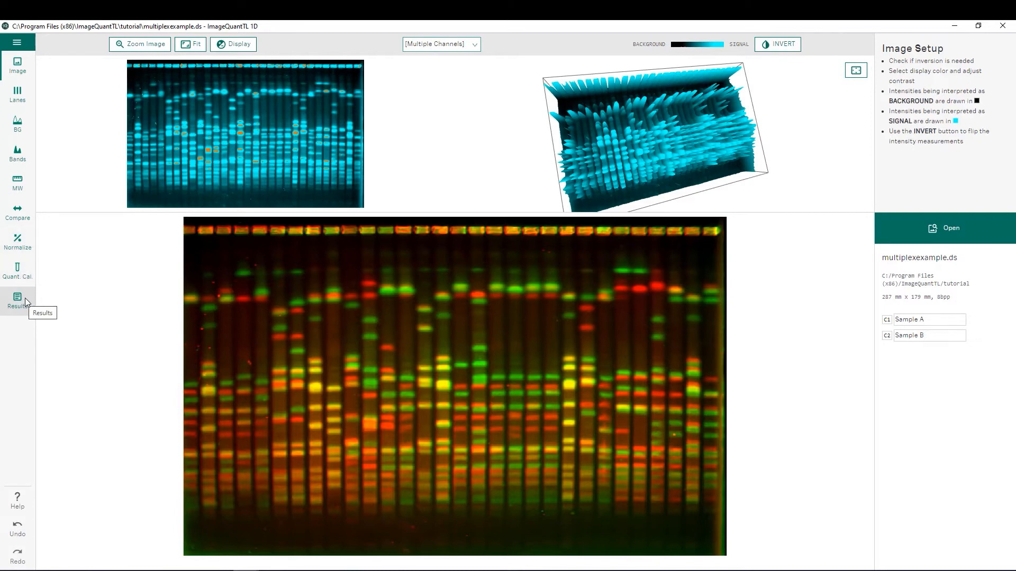
{"action": "mouse_move", "coordinate": [133, 295]}
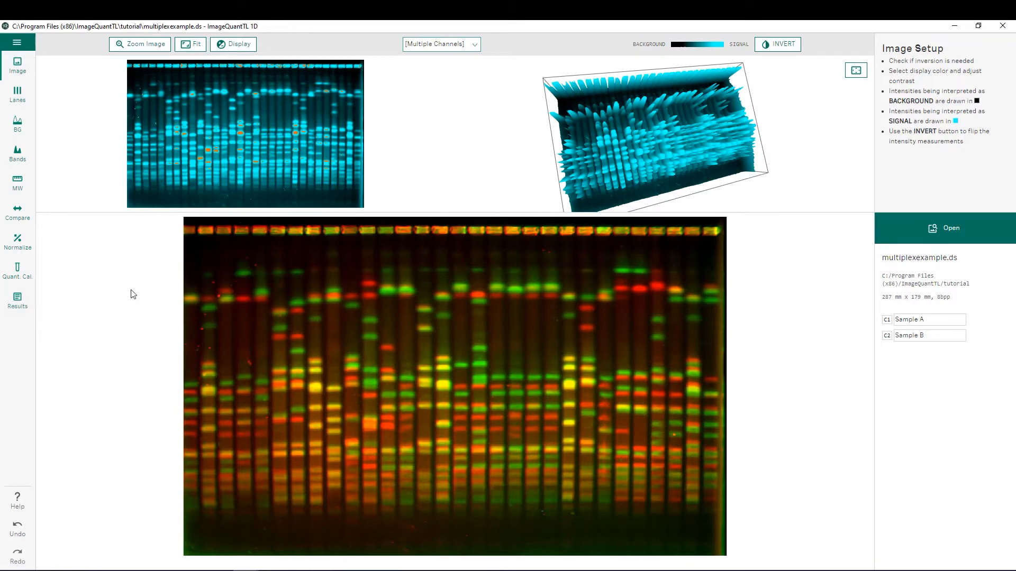
{"action": "mouse_move", "coordinate": [917, 69]}
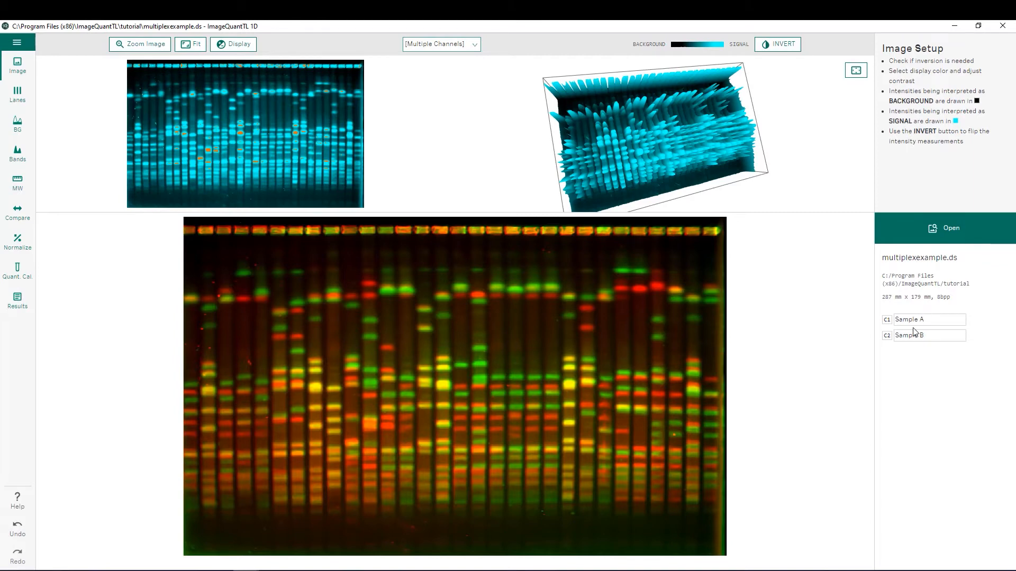
{"action": "left_click", "coordinate": [17, 215]}
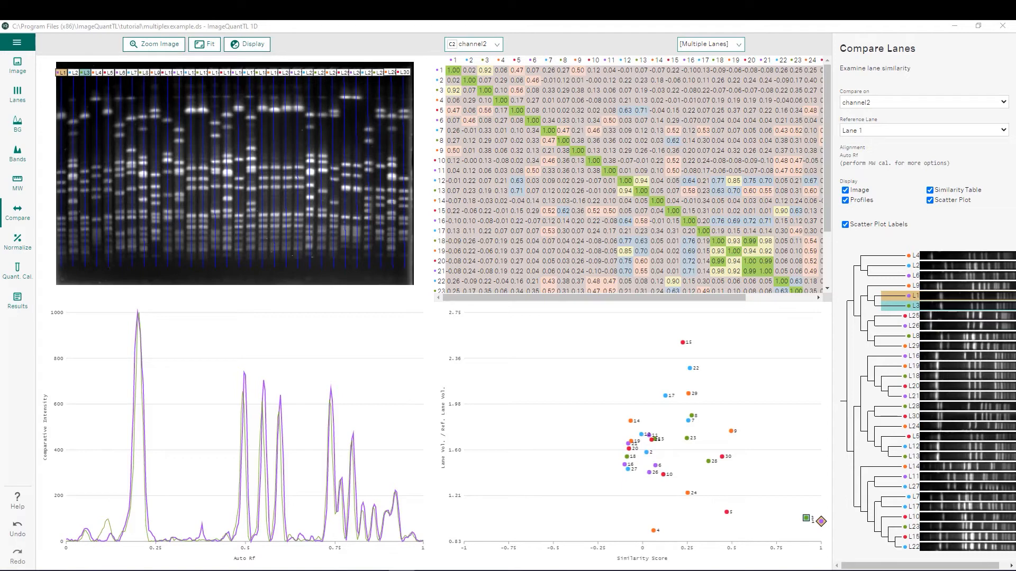
{"action": "mouse_move", "coordinate": [90, 162]}
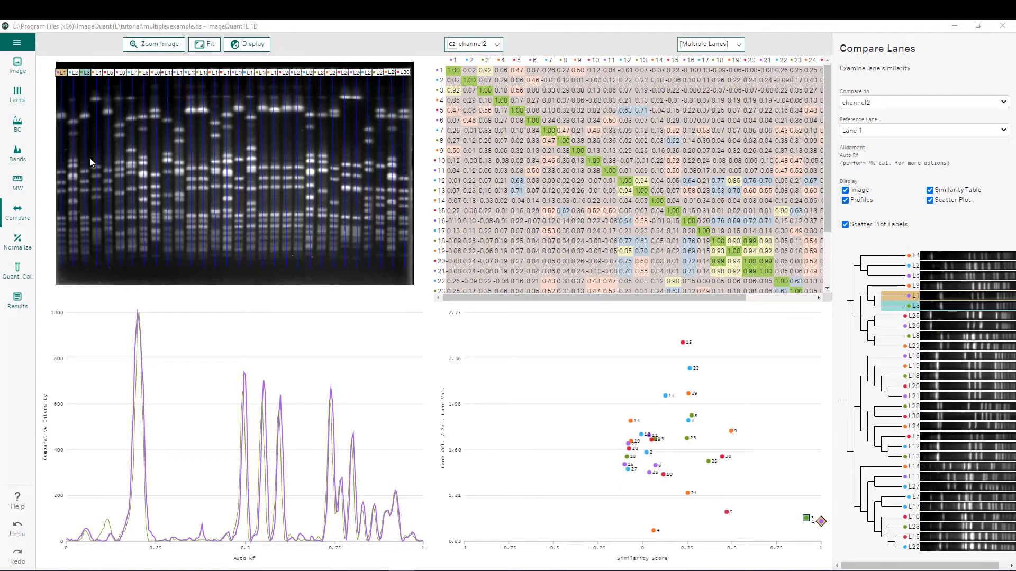
{"action": "mouse_move", "coordinate": [378, 198]}
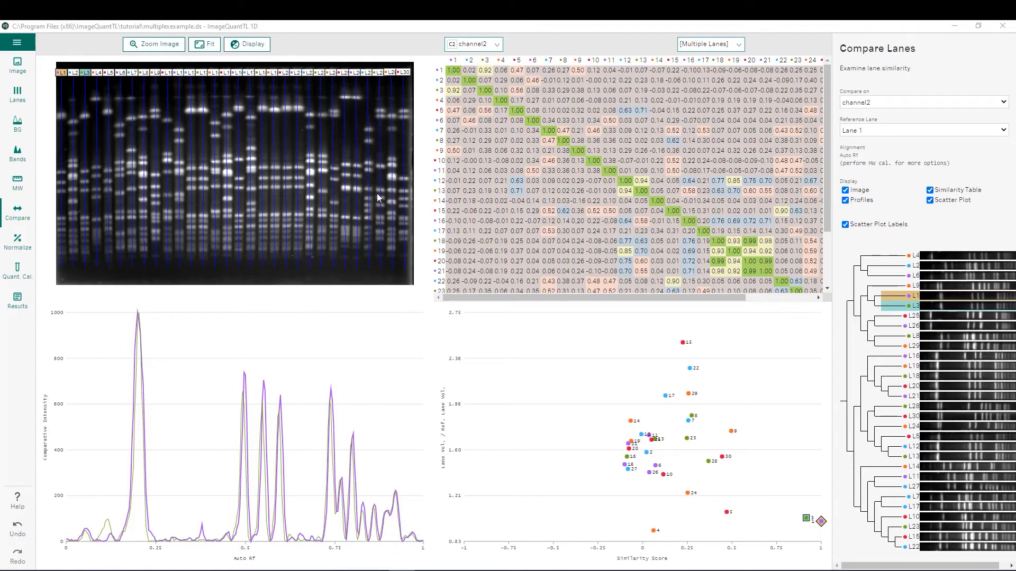
{"action": "mouse_move", "coordinate": [231, 469]}
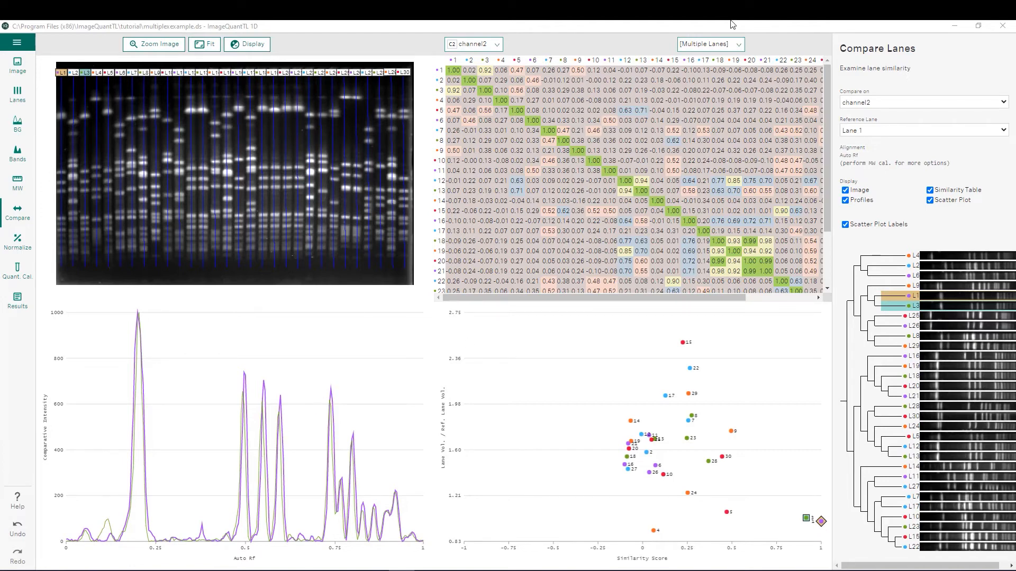
{"action": "left_click", "coordinate": [711, 44]}
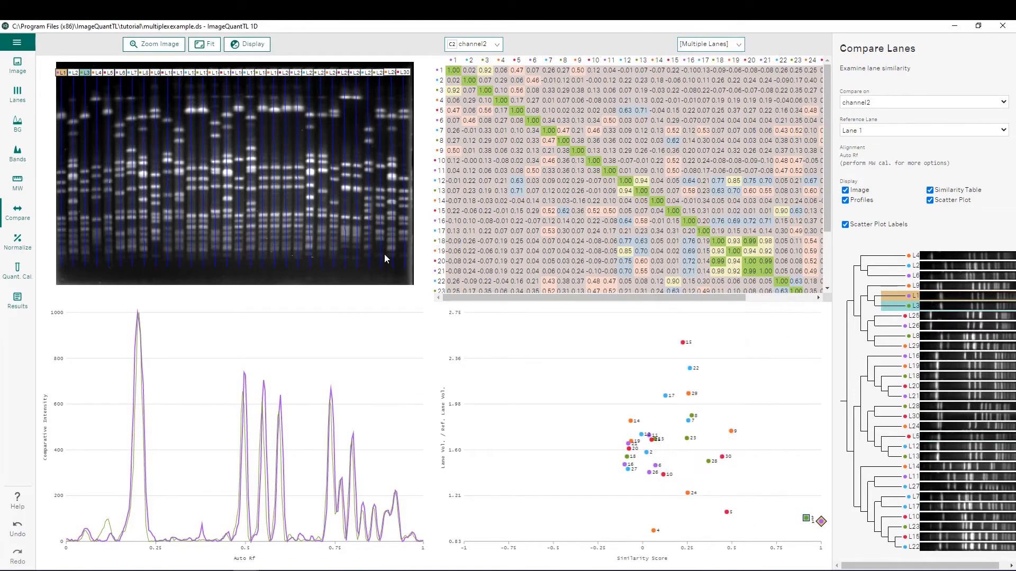
{"action": "mouse_move", "coordinate": [486, 148]}
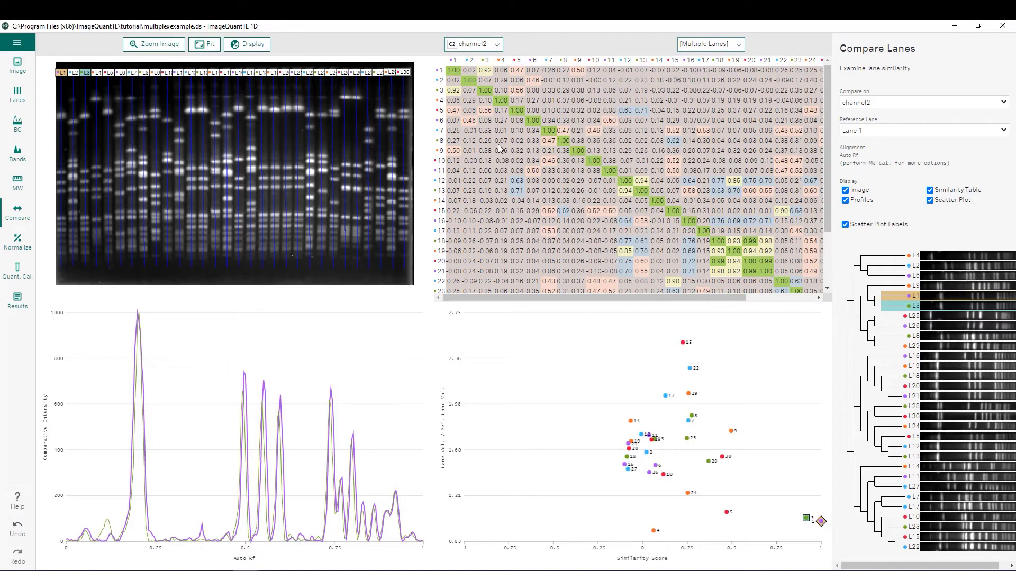
{"action": "mouse_move", "coordinate": [556, 170]}
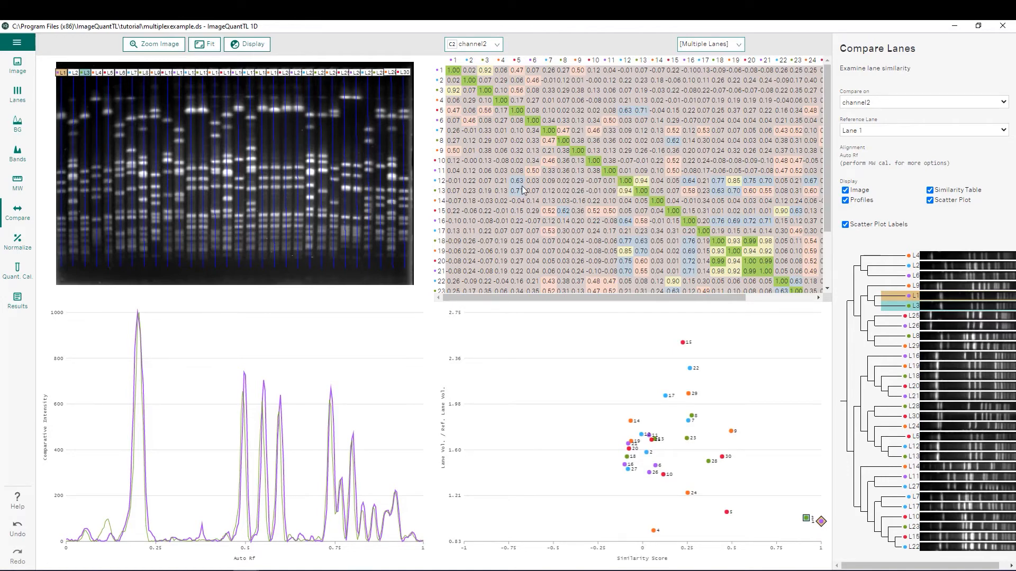
{"action": "mouse_move", "coordinate": [710, 419]}
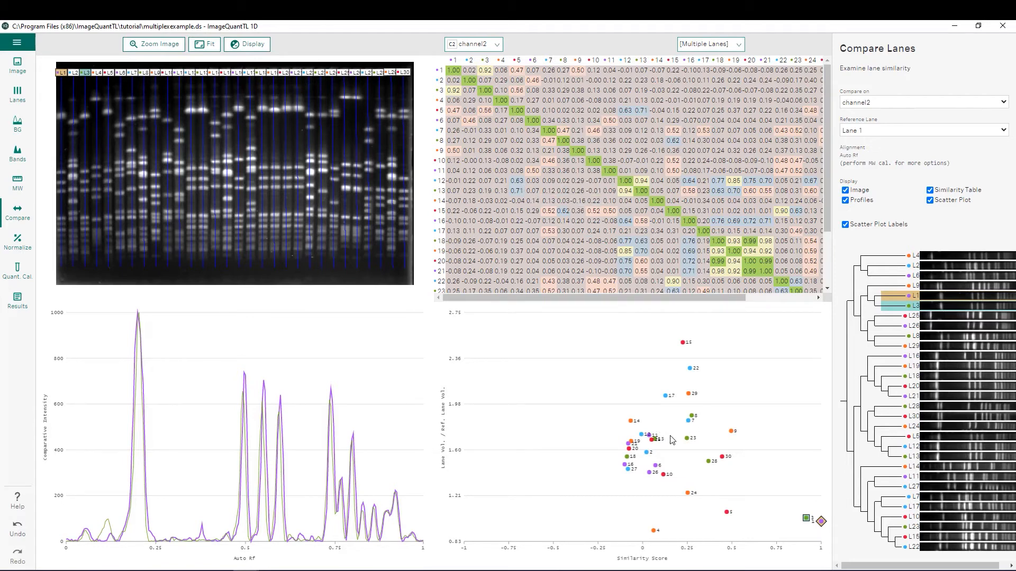
{"action": "mouse_move", "coordinate": [679, 428]}
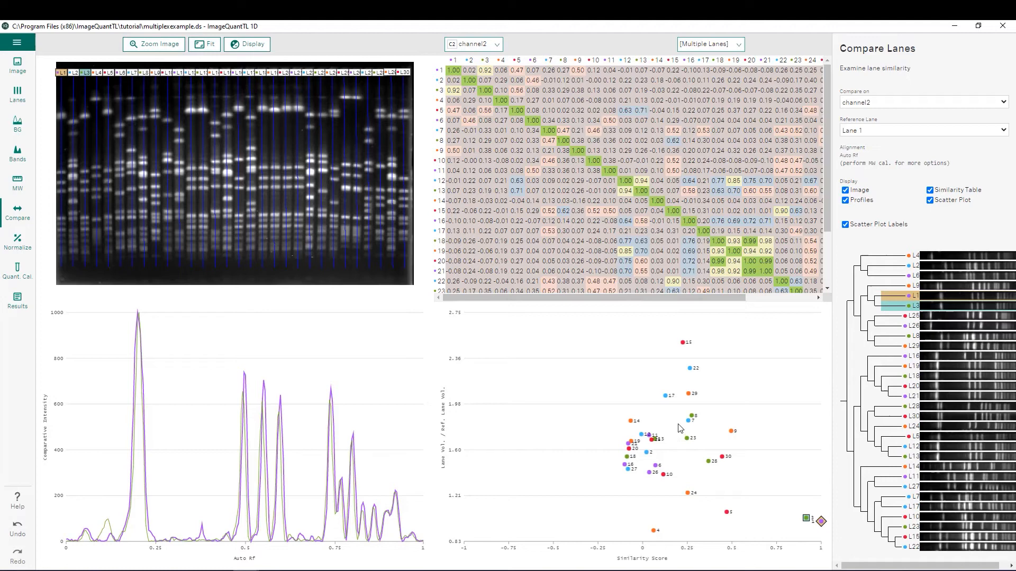
{"action": "mouse_move", "coordinate": [688, 419]}
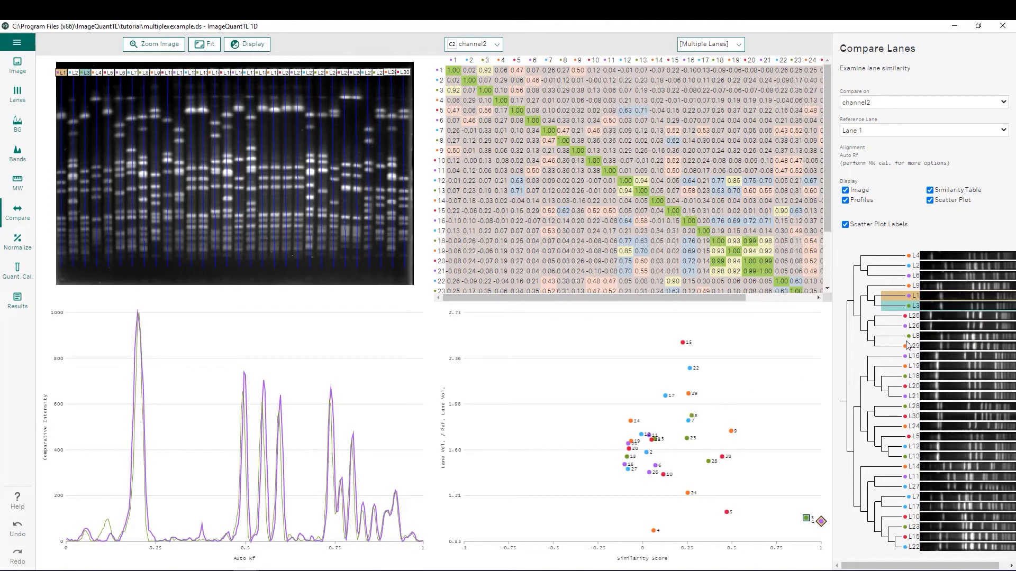
{"action": "mouse_move", "coordinate": [935, 314]}
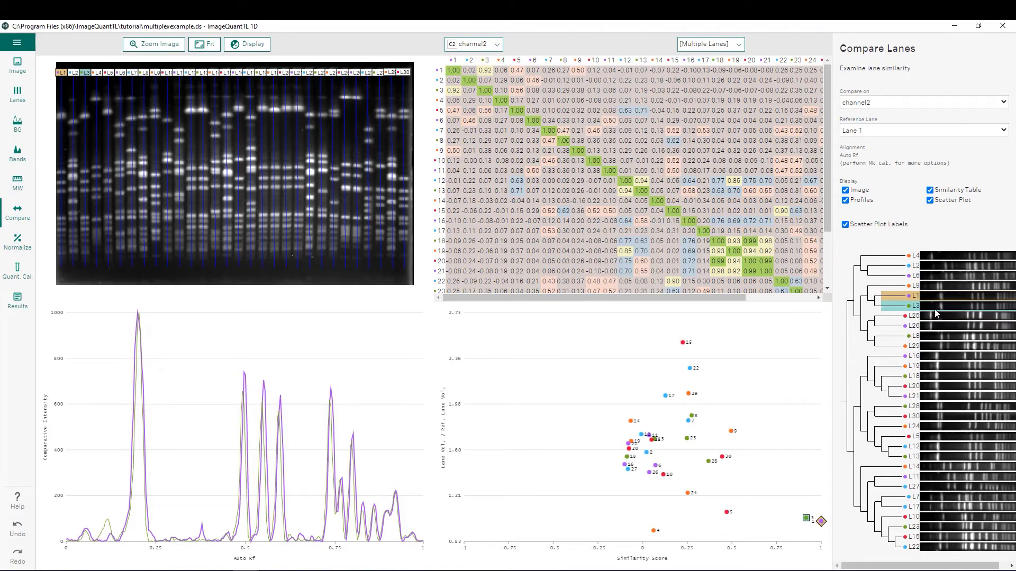
{"action": "mouse_move", "coordinate": [947, 315]}
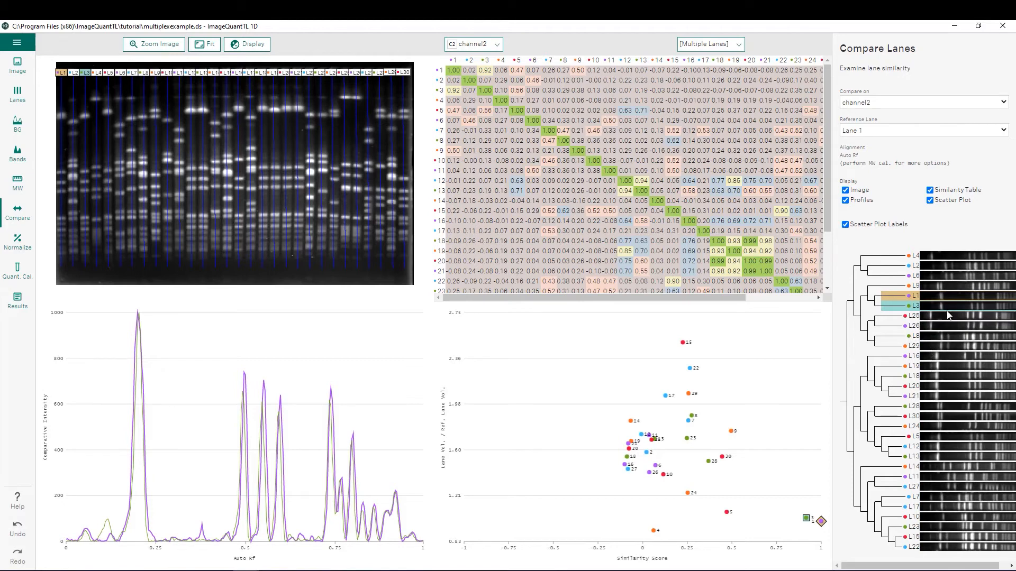
{"action": "mouse_move", "coordinate": [907, 308]}
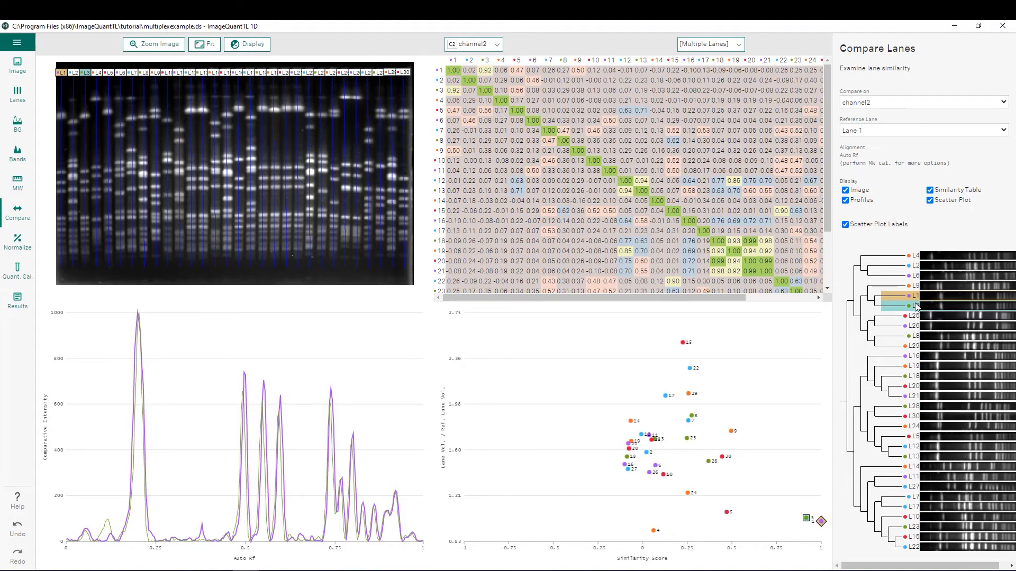
{"action": "mouse_move", "coordinate": [829, 328]}
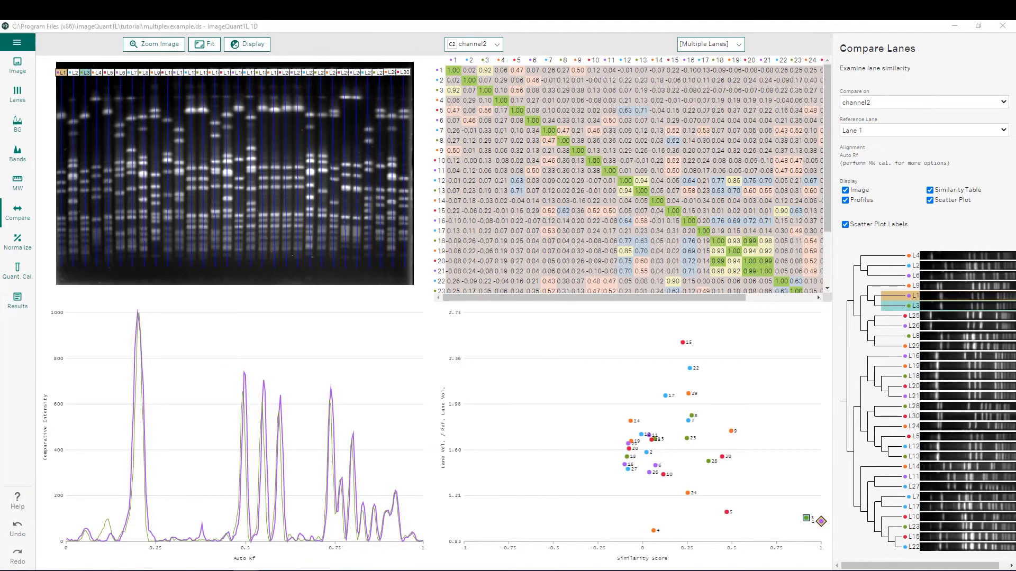
{"action": "left_click", "coordinate": [18, 500]}
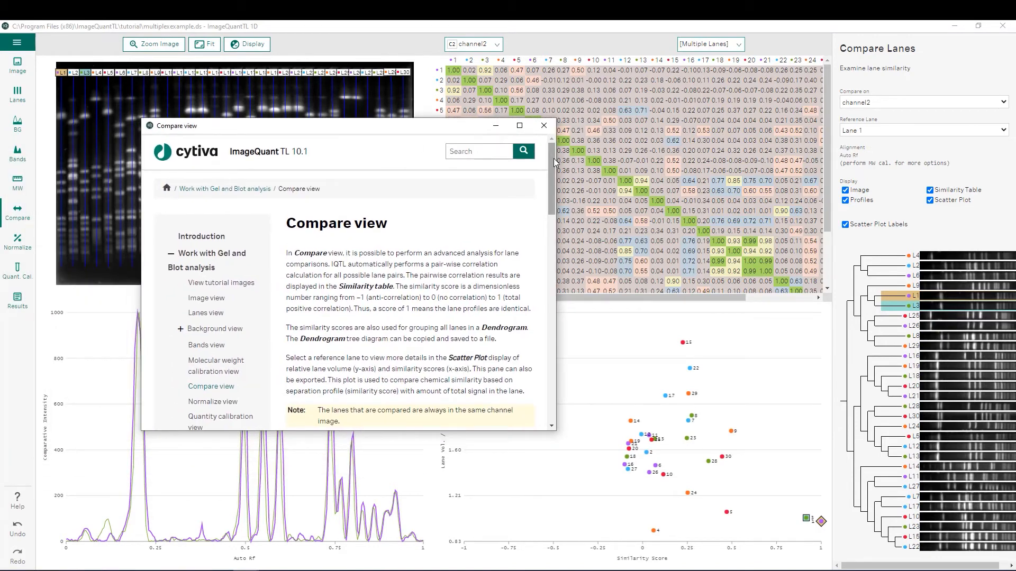
Scroll down through the Compare view help page
{"action": "scroll", "scroll_direction": "down", "scroll_amount": 3}
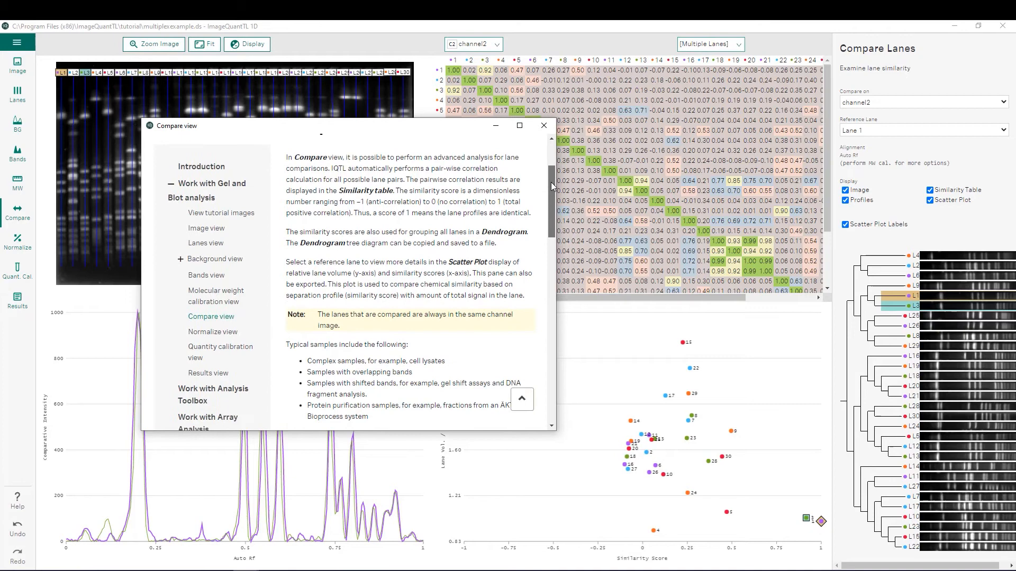
{"action": "scroll", "scroll_direction": "down", "scroll_amount": 3}
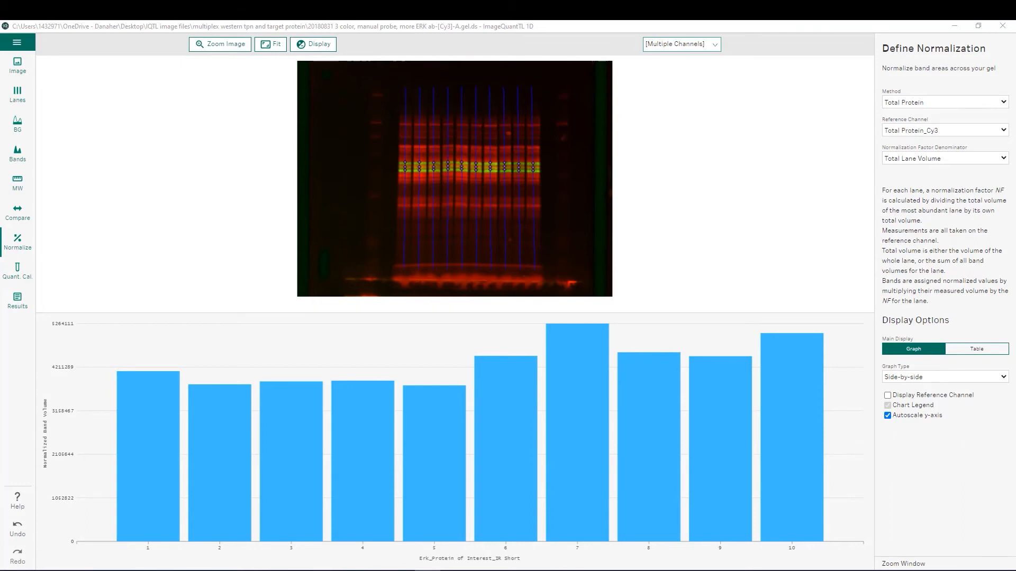
{"action": "mouse_move", "coordinate": [461, 217]}
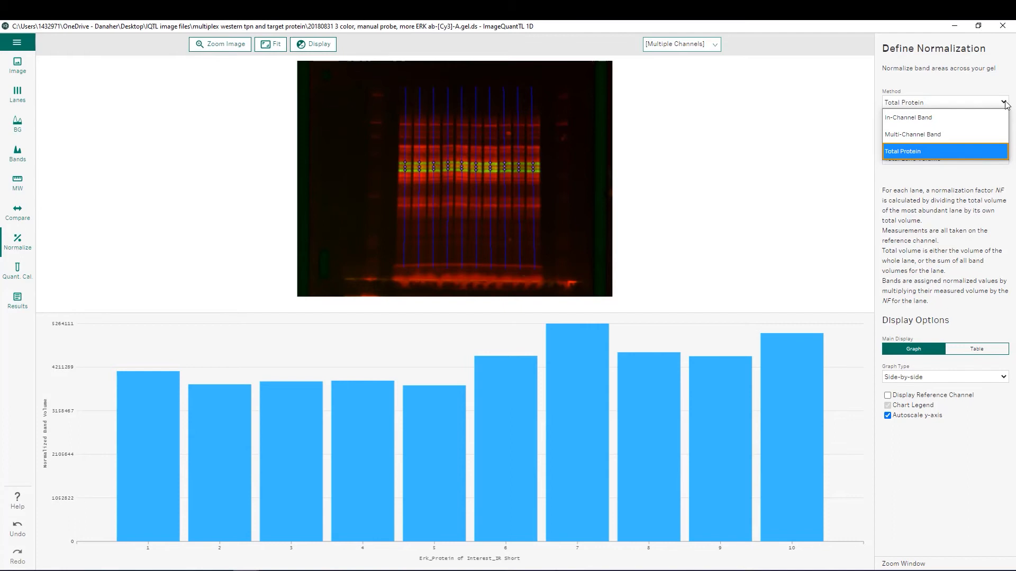
{"action": "mouse_move", "coordinate": [1003, 105]}
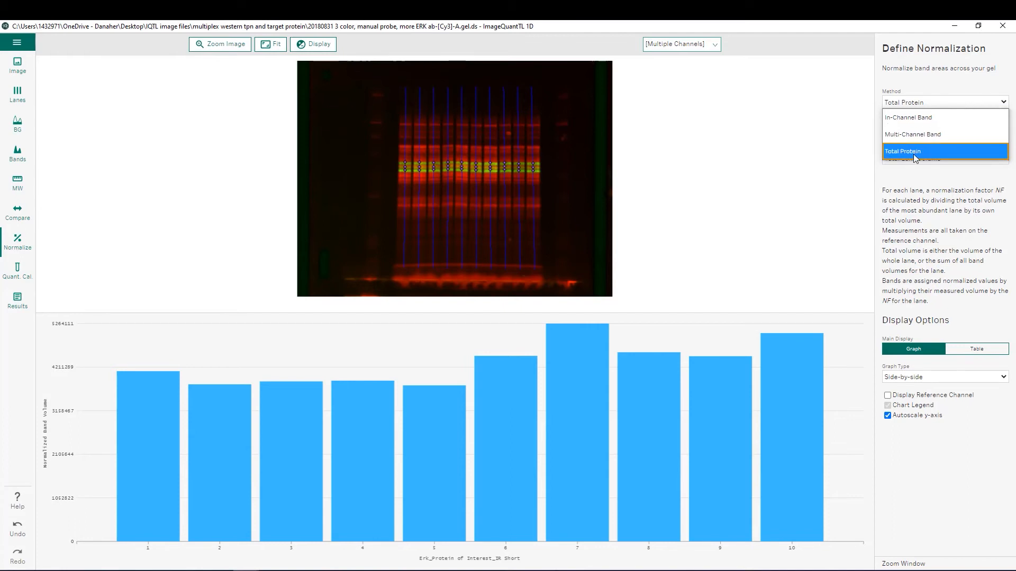
Choose Total Protein as the normalization method, using the Total Protein_Cy3 channel
{"action": "left_click", "coordinate": [902, 152]}
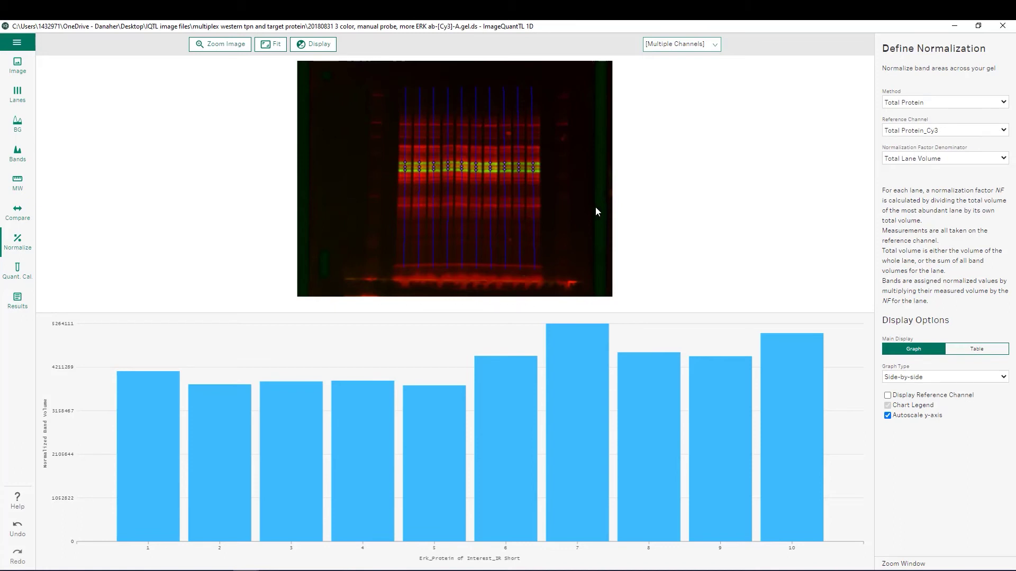
{"action": "mouse_move", "coordinate": [540, 119]}
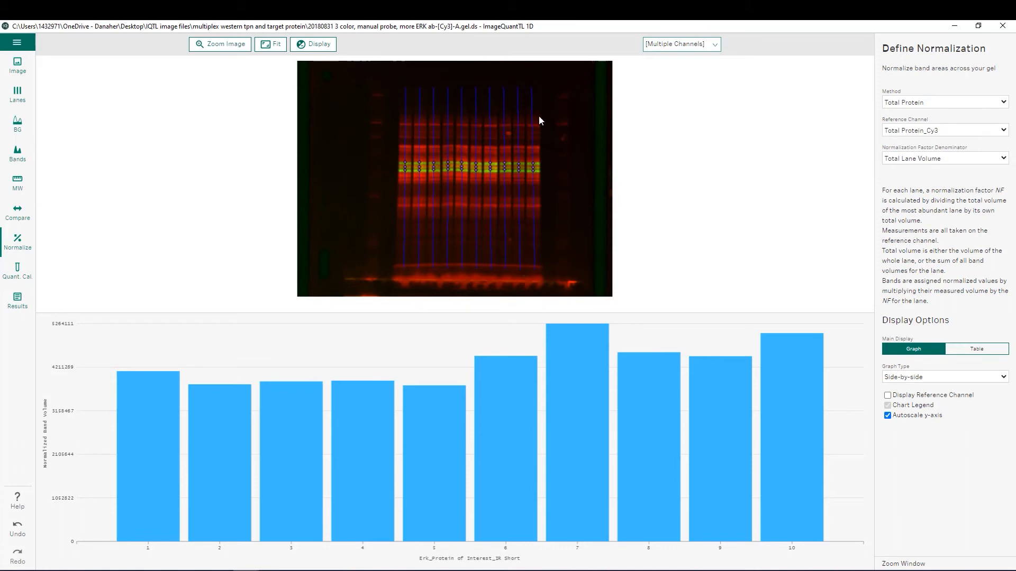
{"action": "mouse_move", "coordinate": [535, 210]}
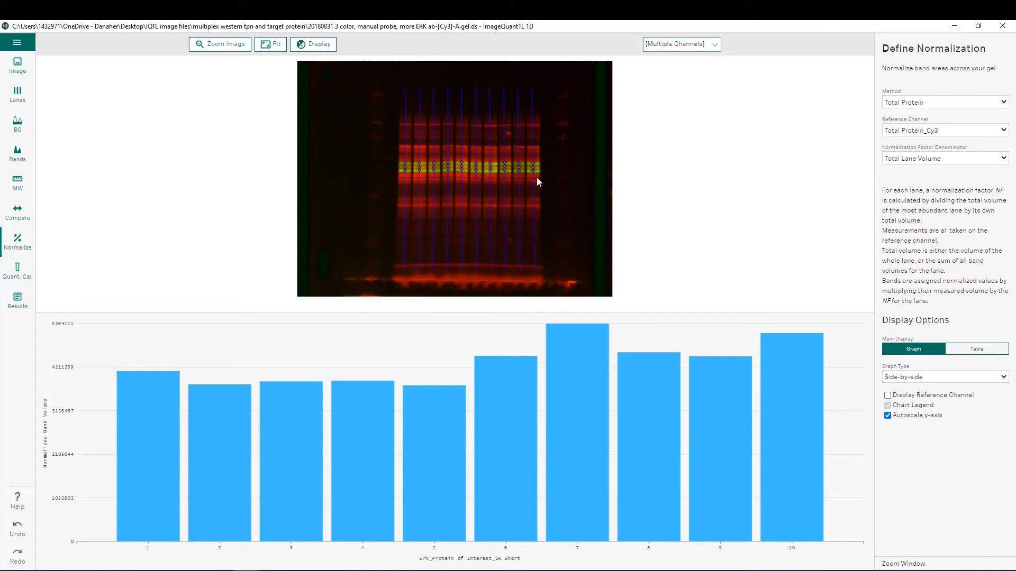
{"action": "mouse_move", "coordinate": [902, 103]}
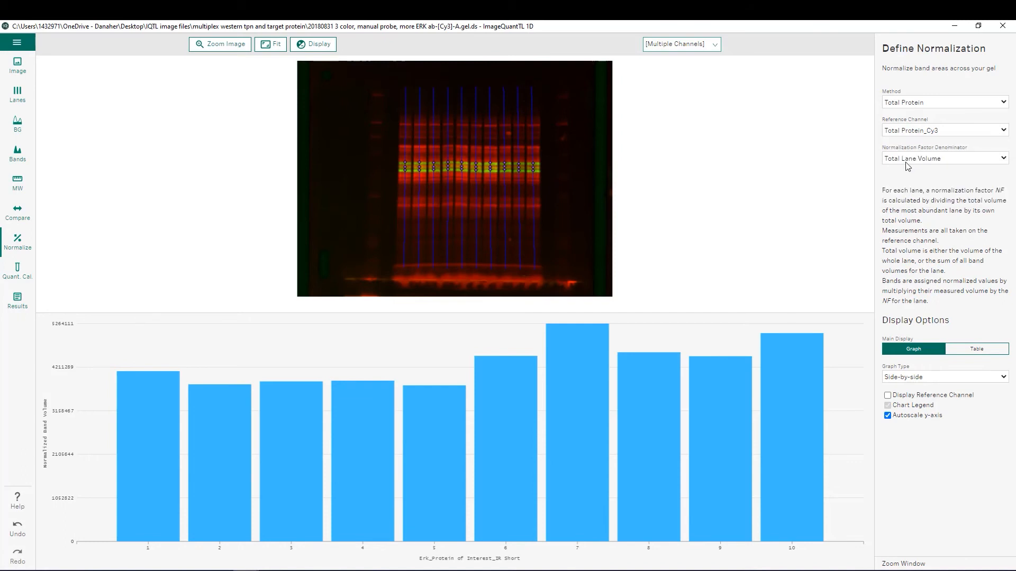
{"action": "mouse_move", "coordinate": [944, 167]}
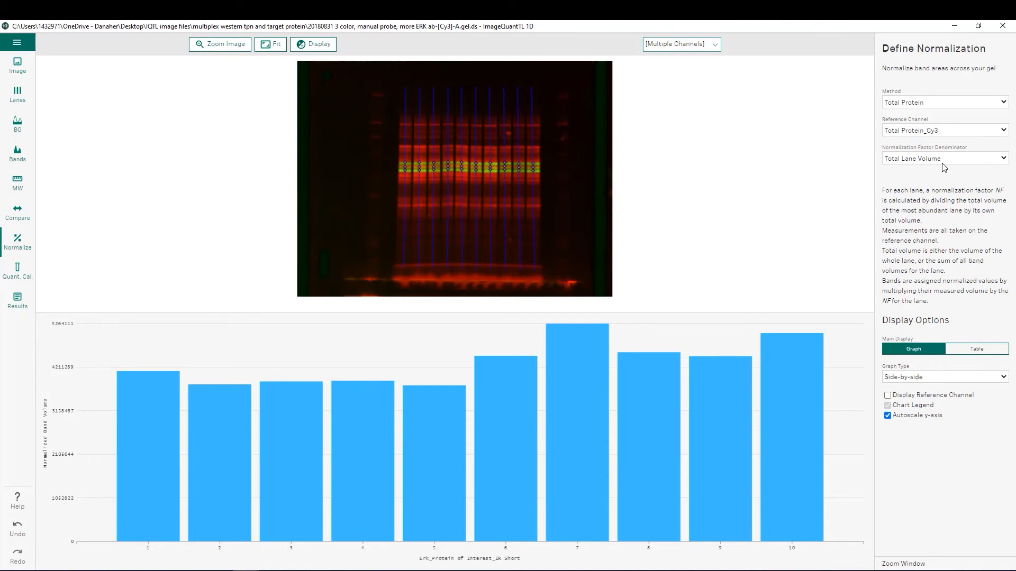
{"action": "mouse_move", "coordinate": [1007, 159]}
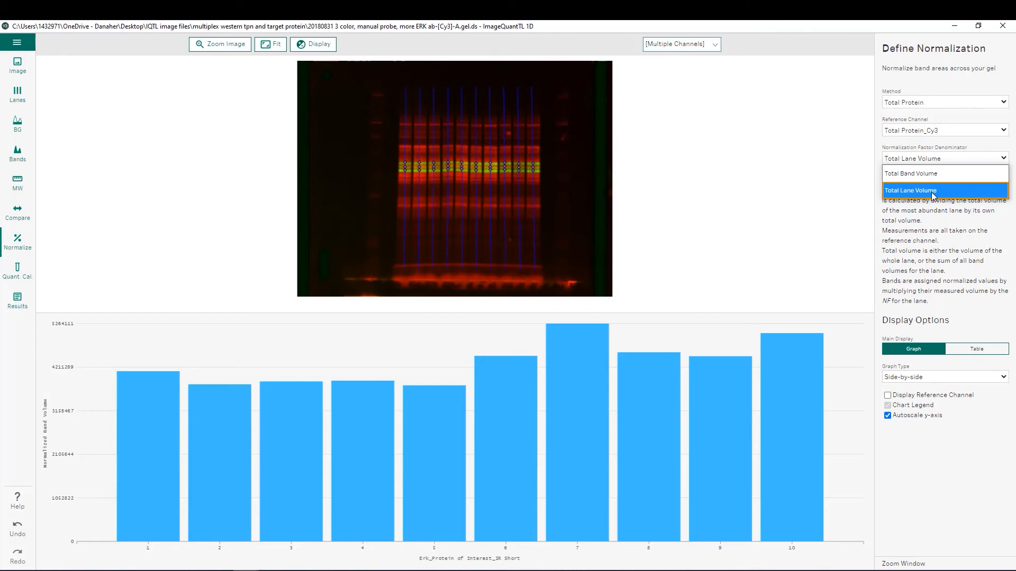
Use Total Lane Volume as the normalization denominator and display results as a table
{"action": "left_click", "coordinate": [931, 190]}
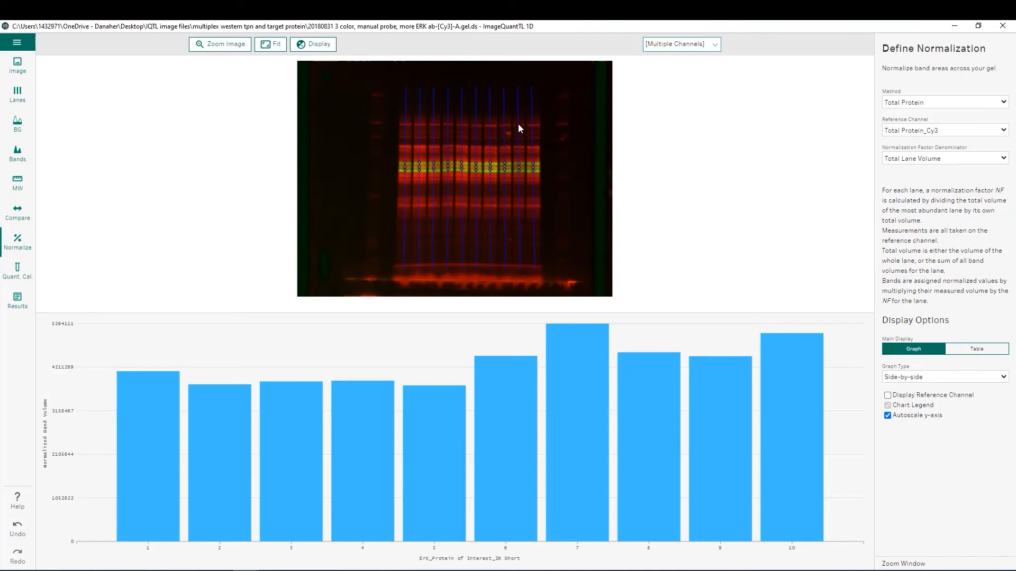
{"action": "mouse_move", "coordinate": [543, 220]}
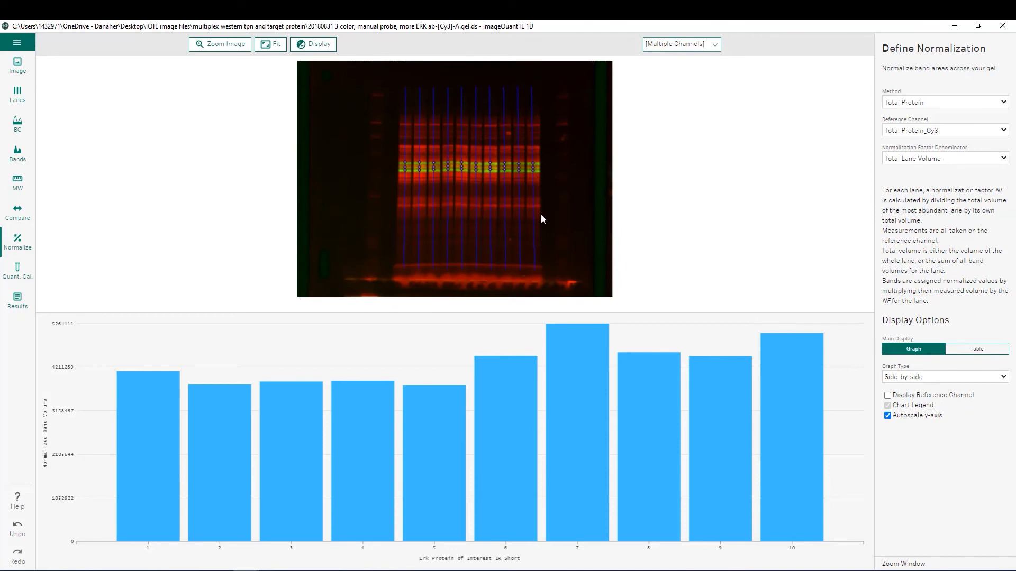
{"action": "mouse_move", "coordinate": [654, 221]}
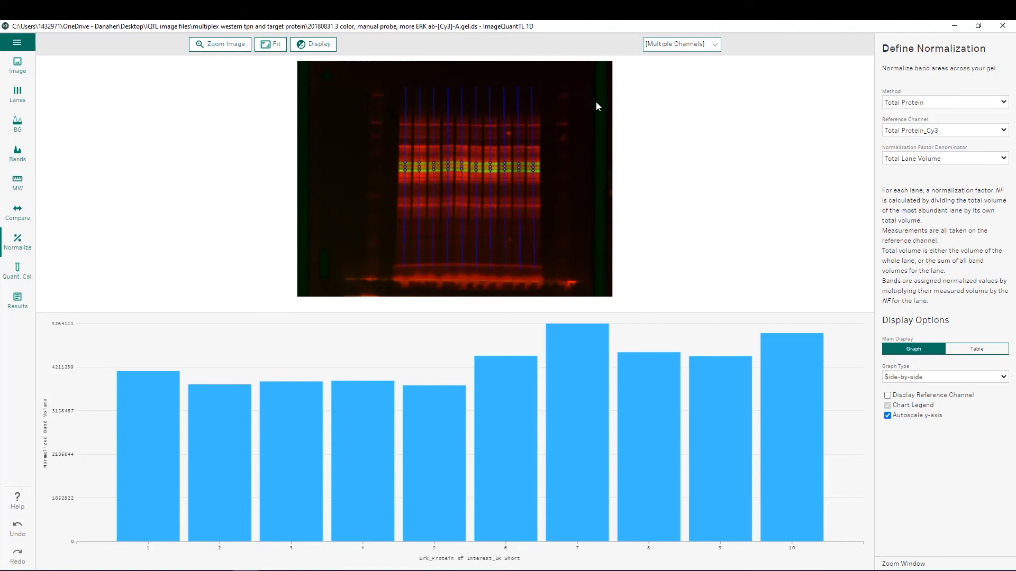
{"action": "mouse_move", "coordinate": [523, 289]}
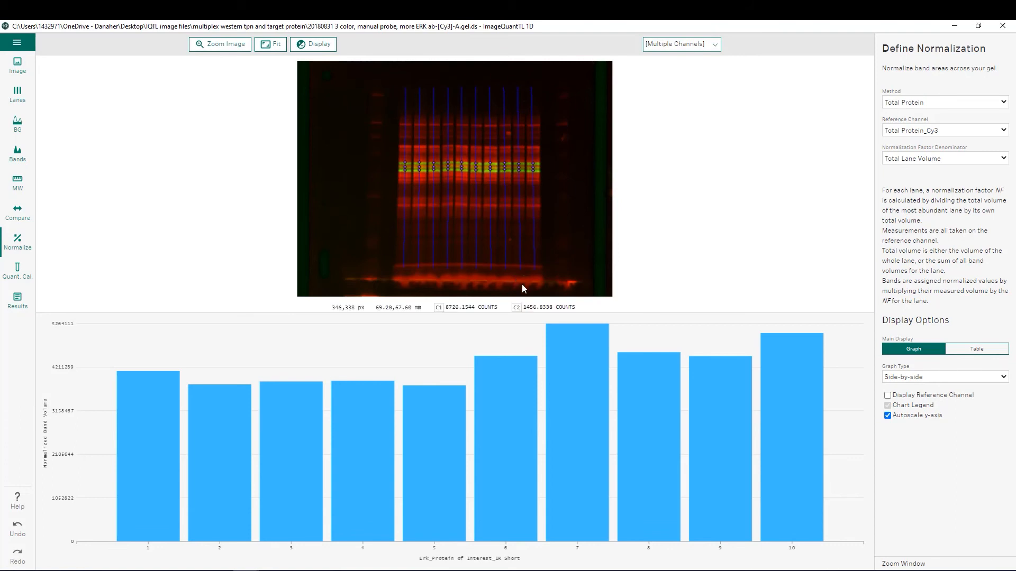
{"action": "mouse_move", "coordinate": [816, 365]}
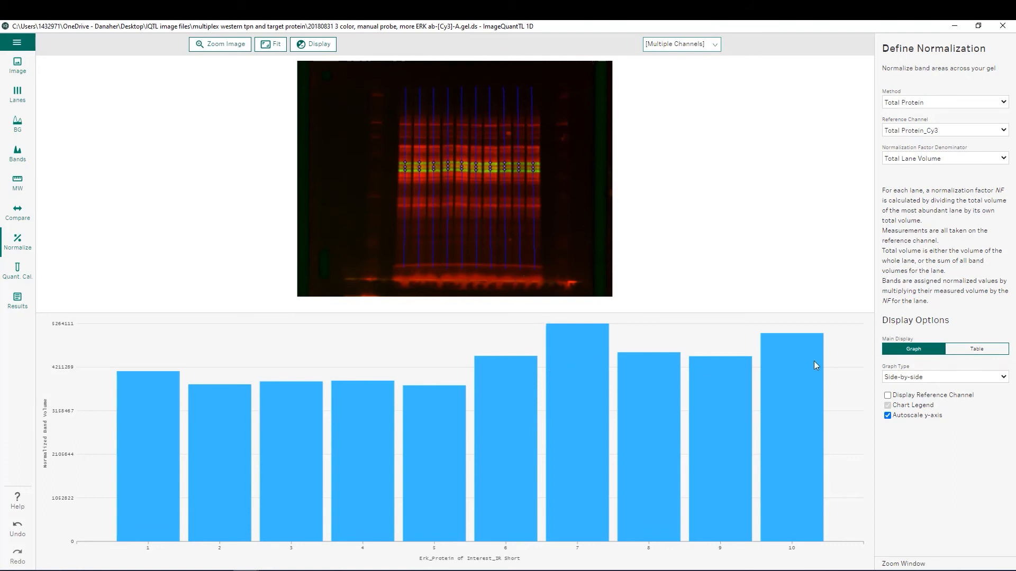
{"action": "left_click", "coordinate": [977, 349]}
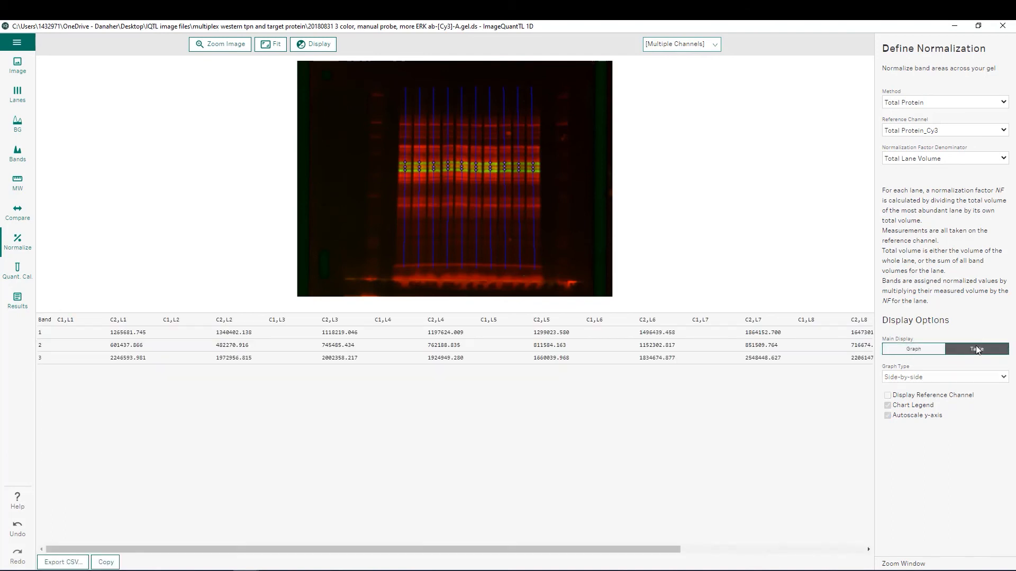